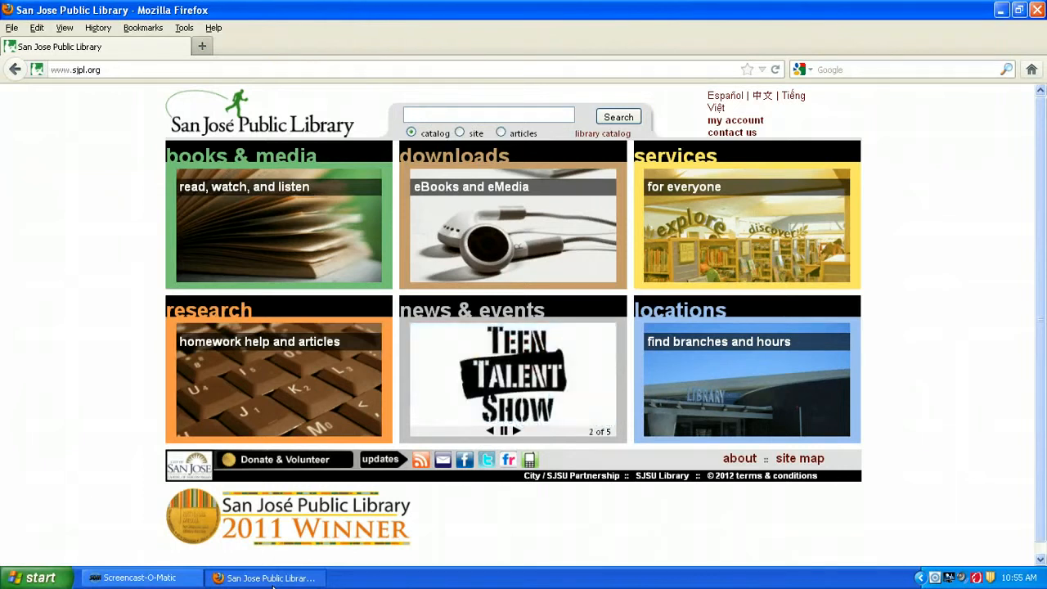
mouse_move(418, 370)
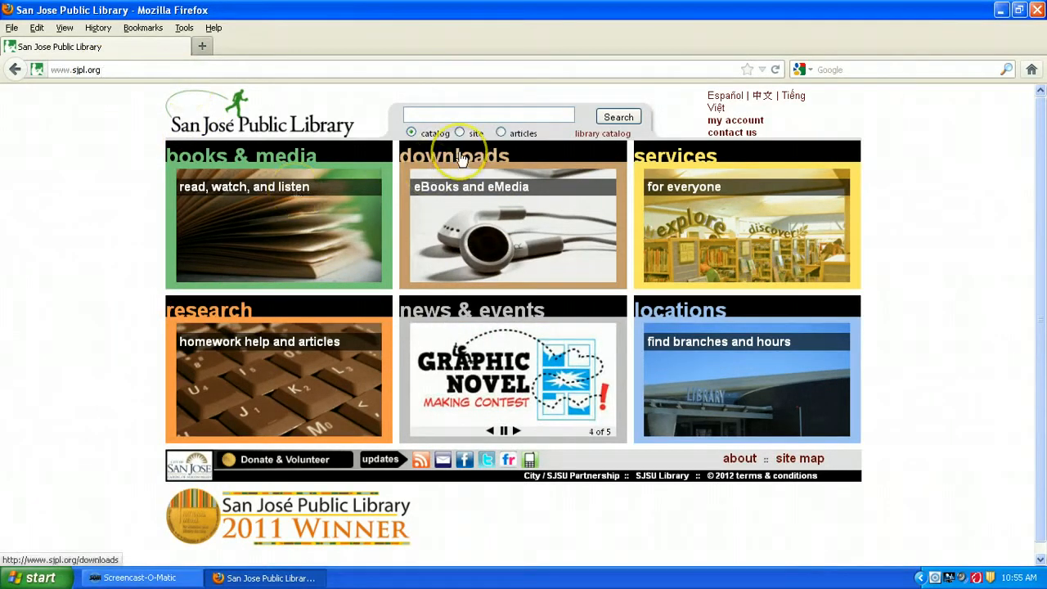
- Go to the library site's Downloads section from the sjpl.org home page
click(454, 156)
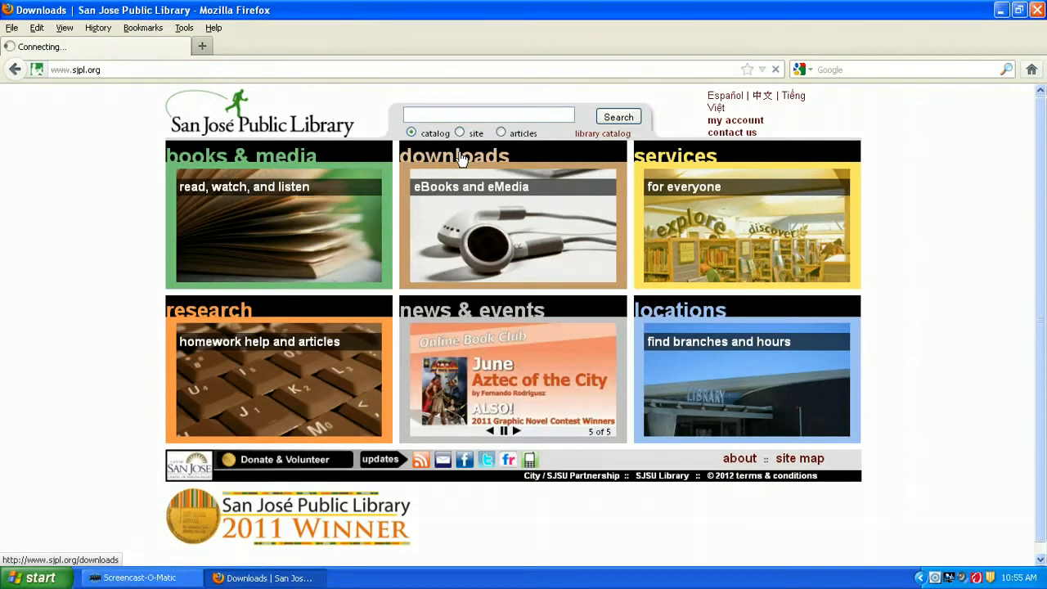
- Follow the Music from Freegal link under eMusic on the Downloads page
click(454, 156)
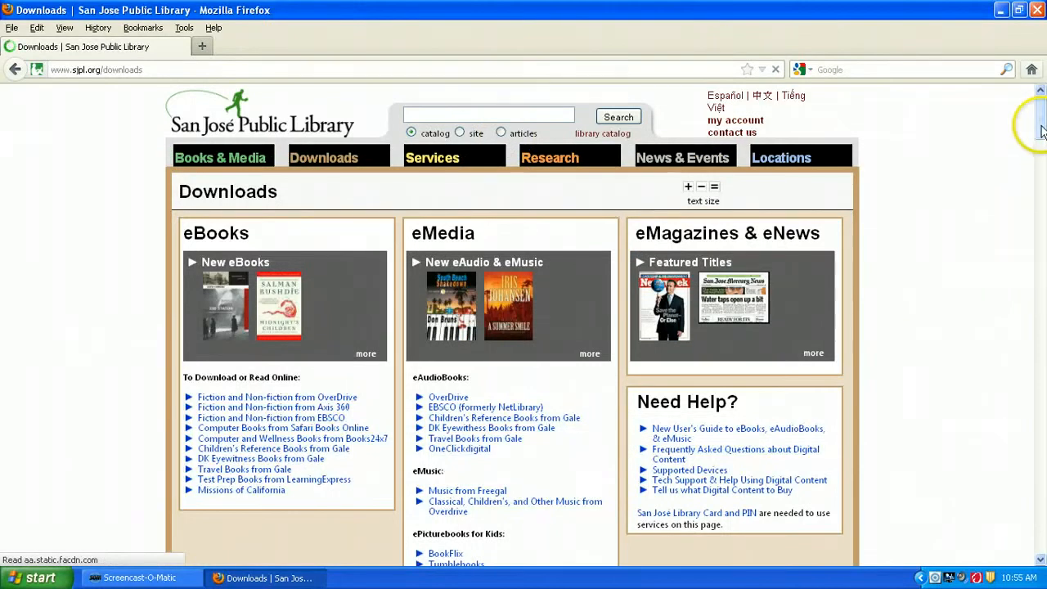
scroll(down, 3)
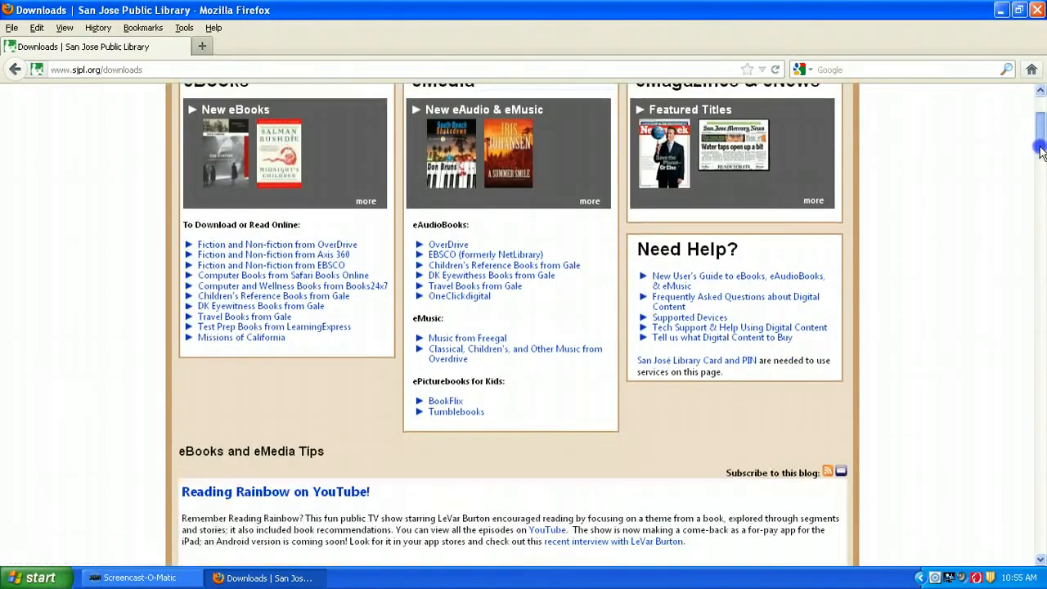
scroll(down, 3)
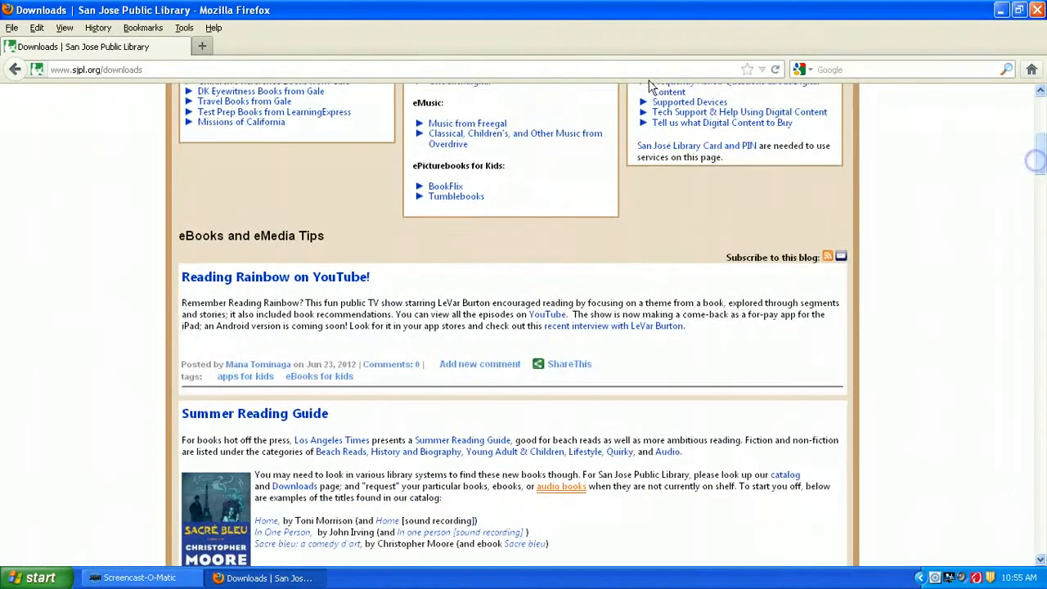
mouse_move(454, 126)
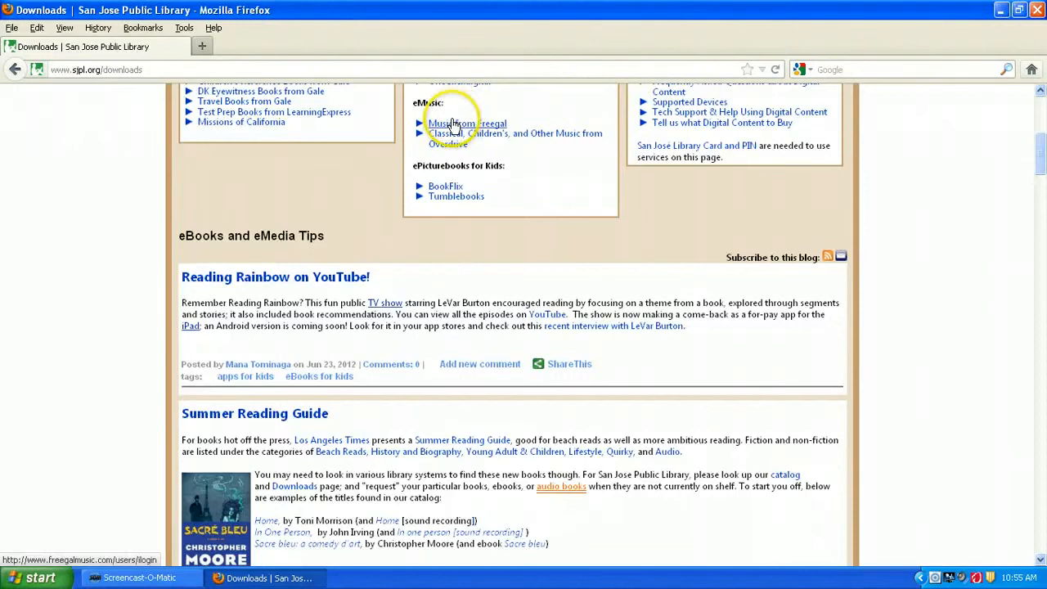
click(466, 124)
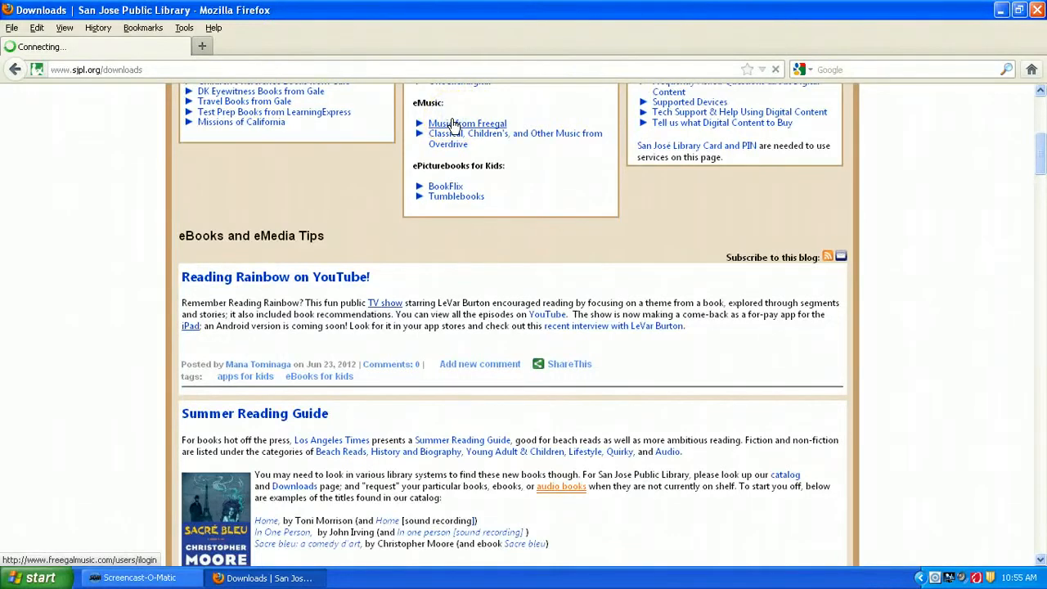
click(467, 124)
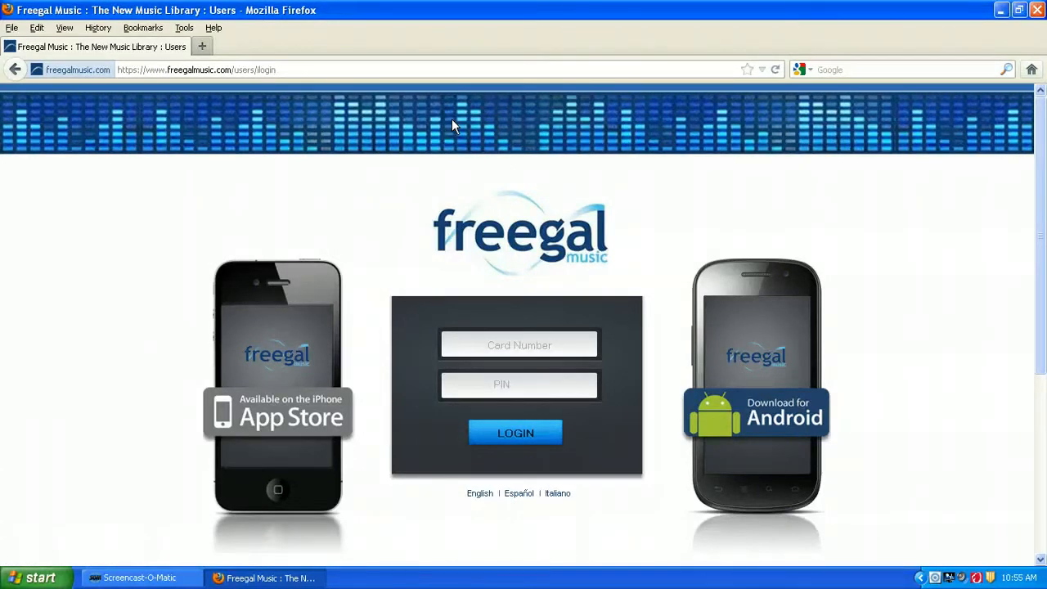
click(518, 344)
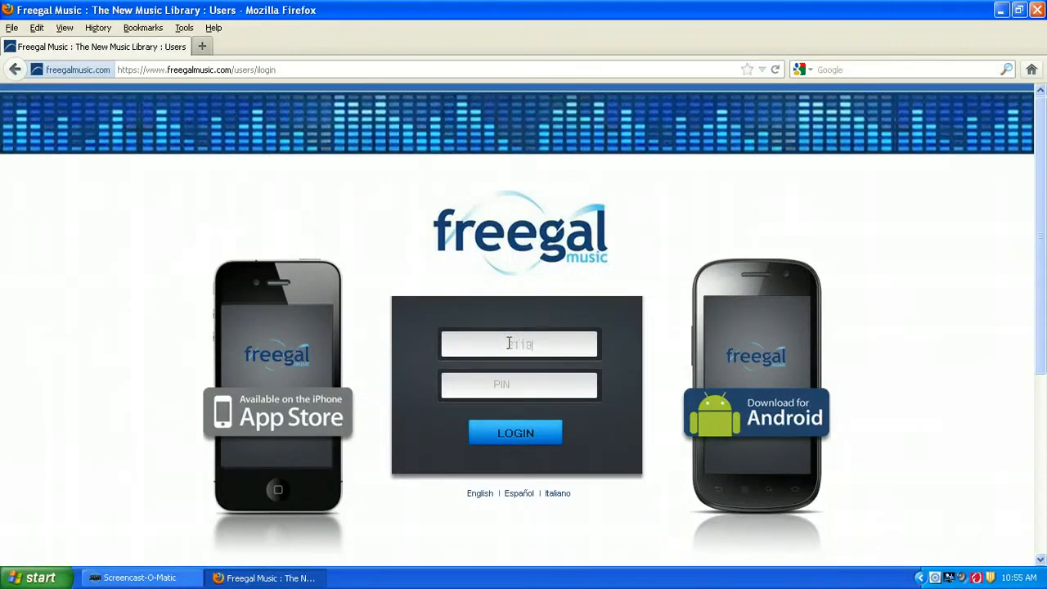
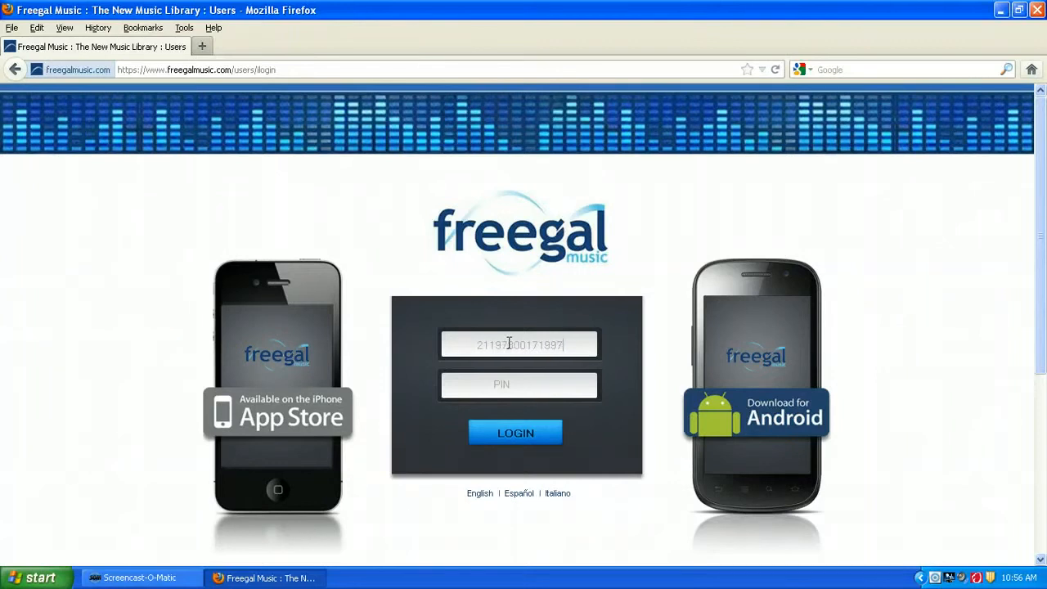
click(519, 384)
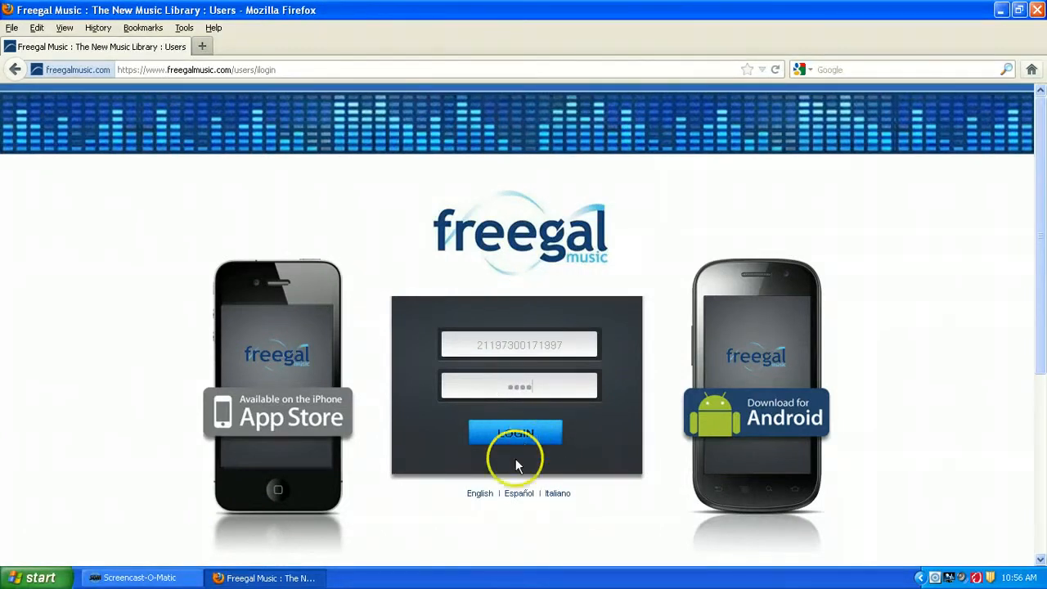
mouse_move(477, 499)
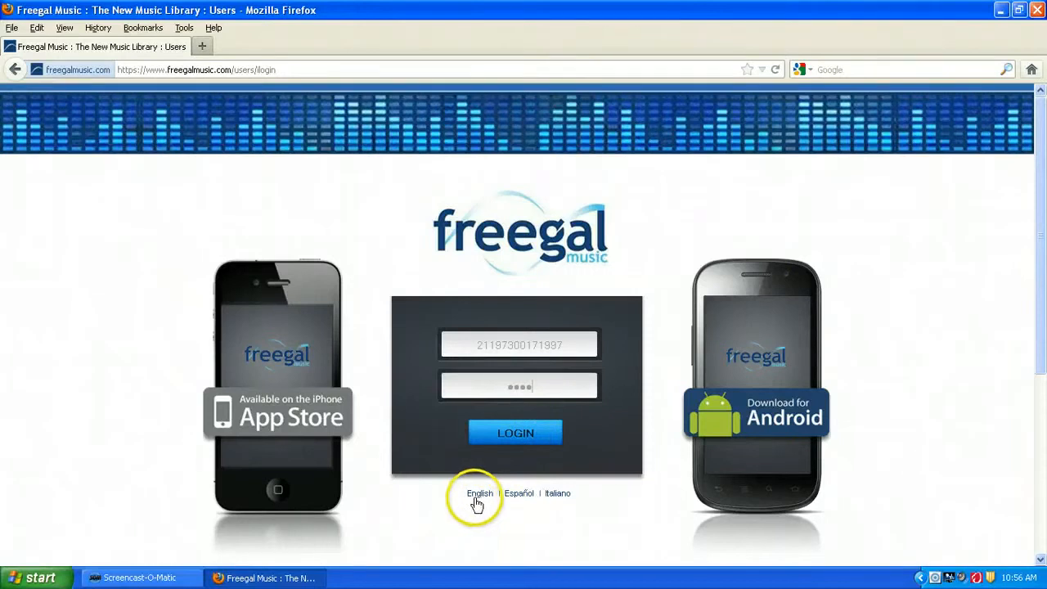
mouse_move(529, 498)
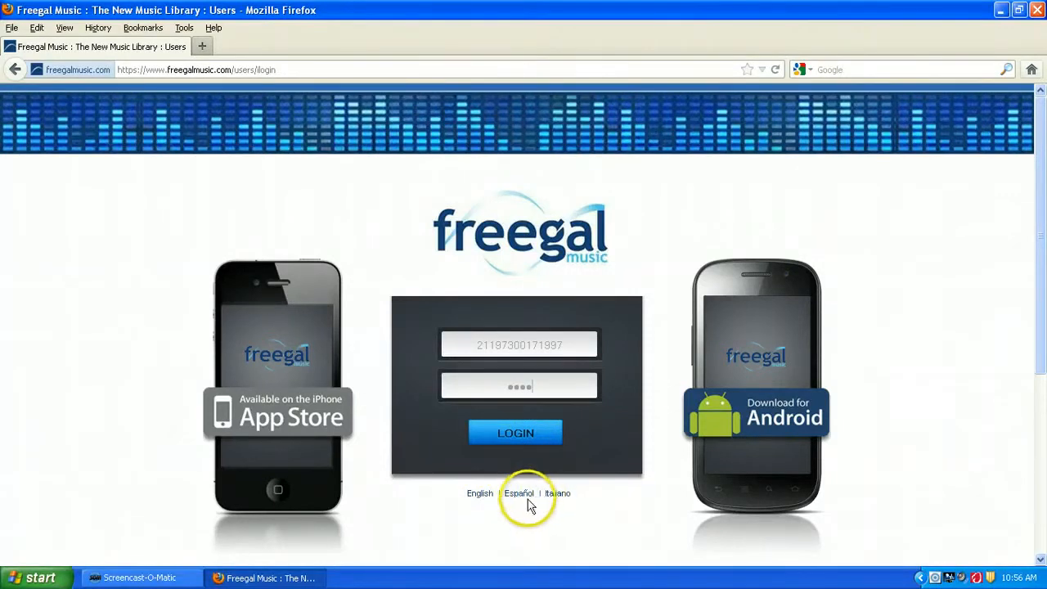
mouse_move(556, 494)
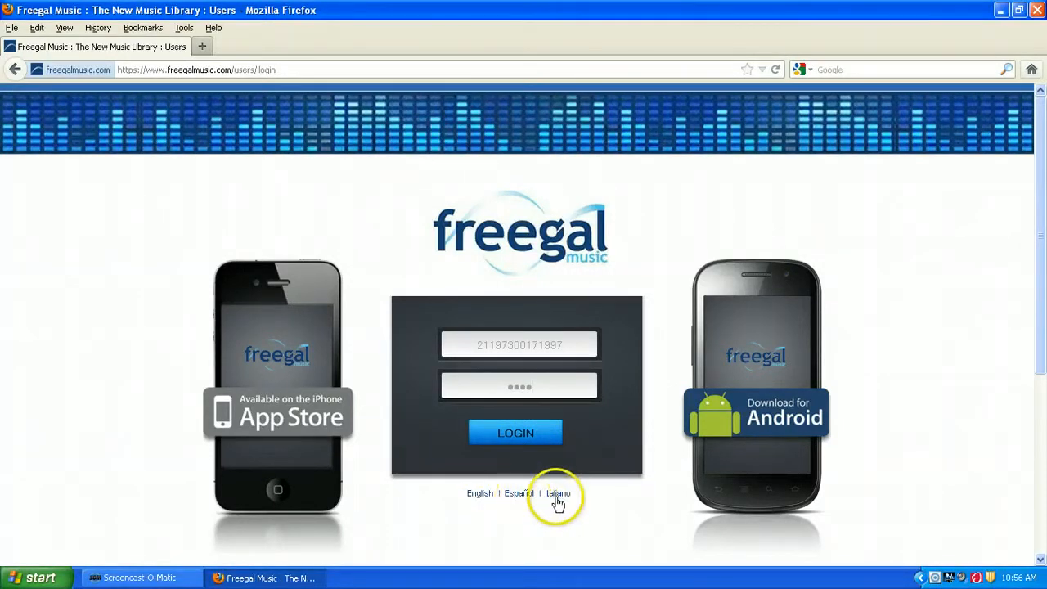
- Log in and reach the San José Public Library Freegal home page with featured albums
click(516, 432)
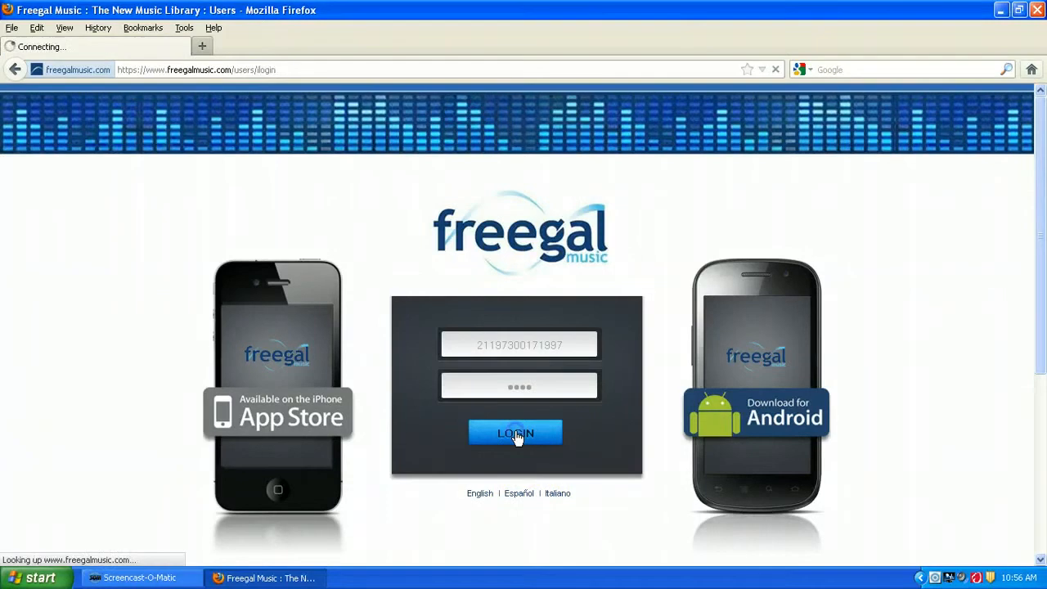
click(516, 433)
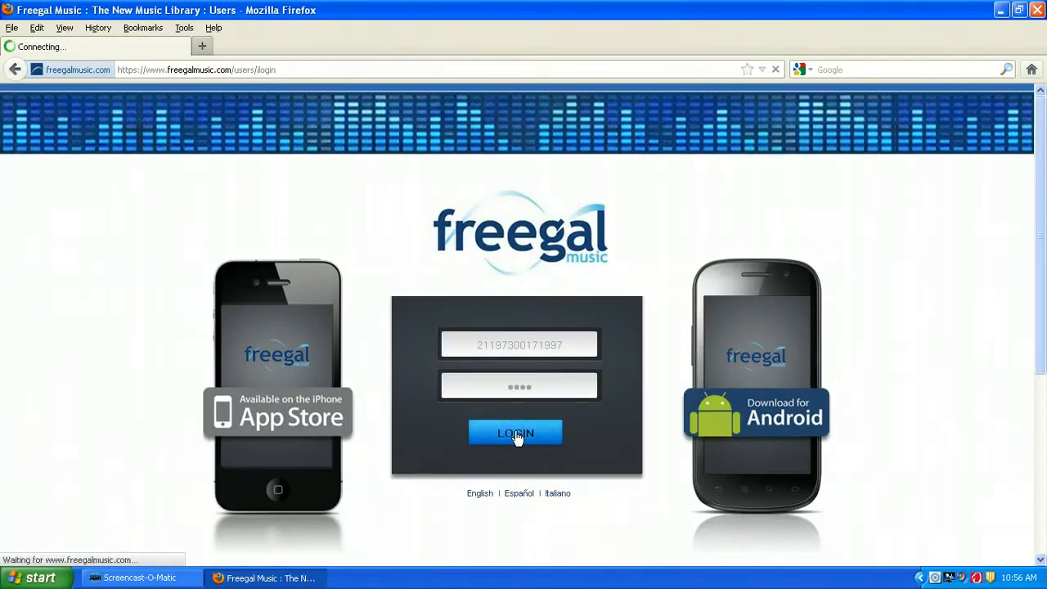
click(515, 433)
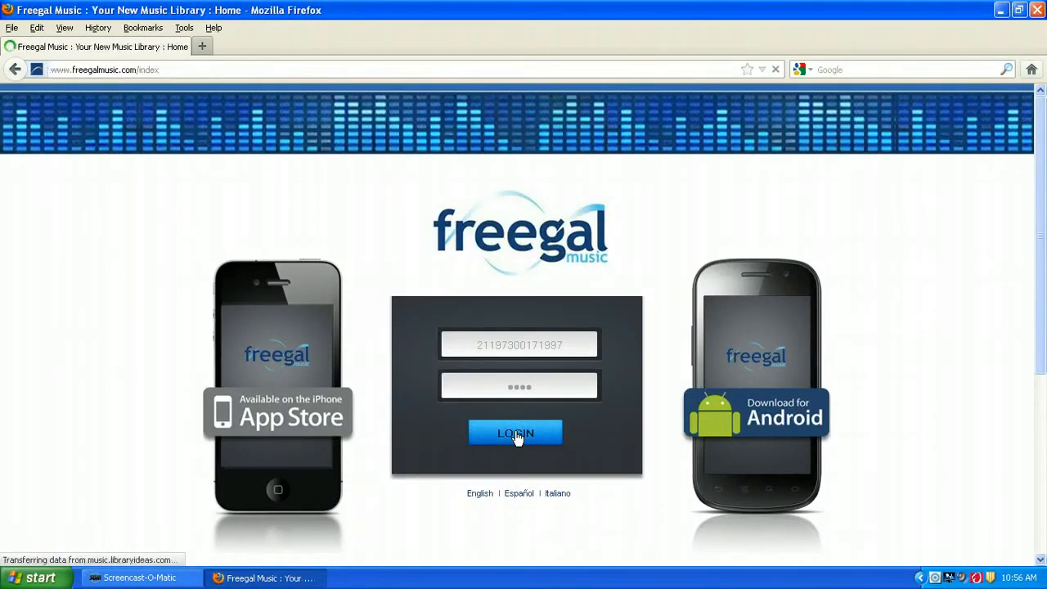
click(515, 432)
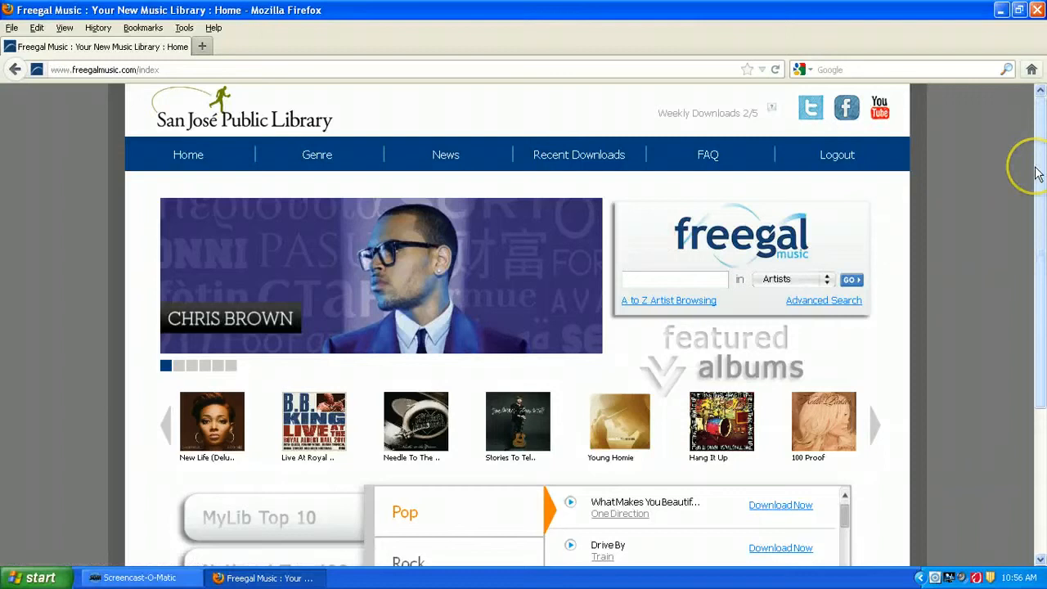
mouse_move(462, 271)
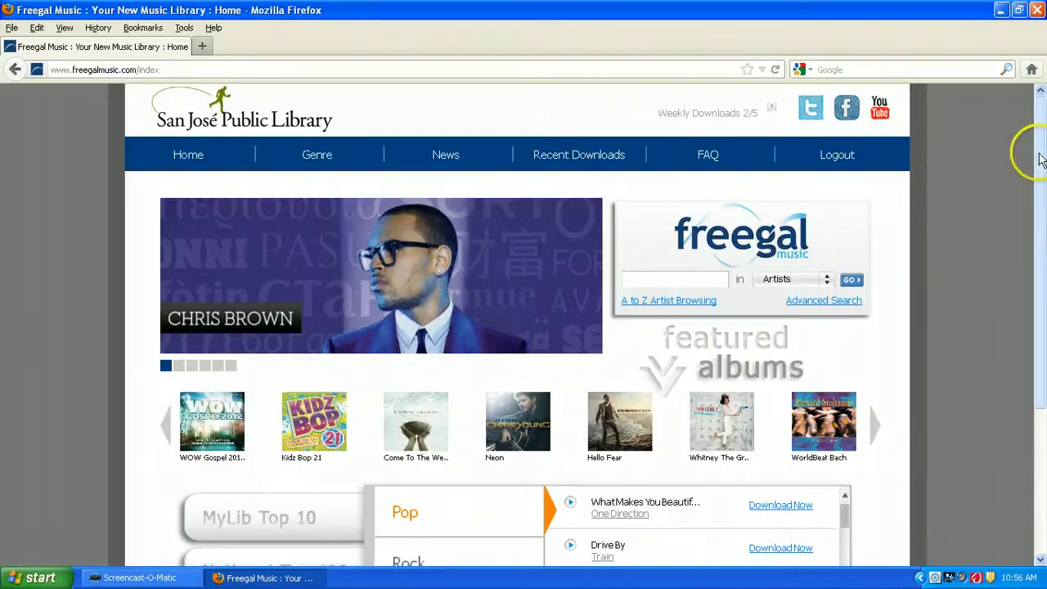
scroll(down, 3)
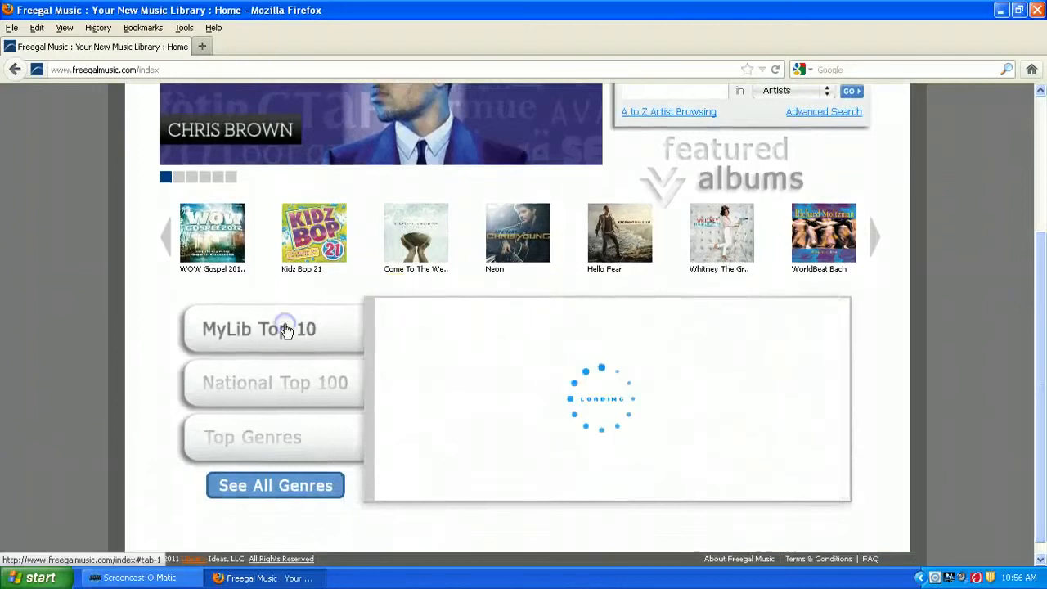
click(259, 328)
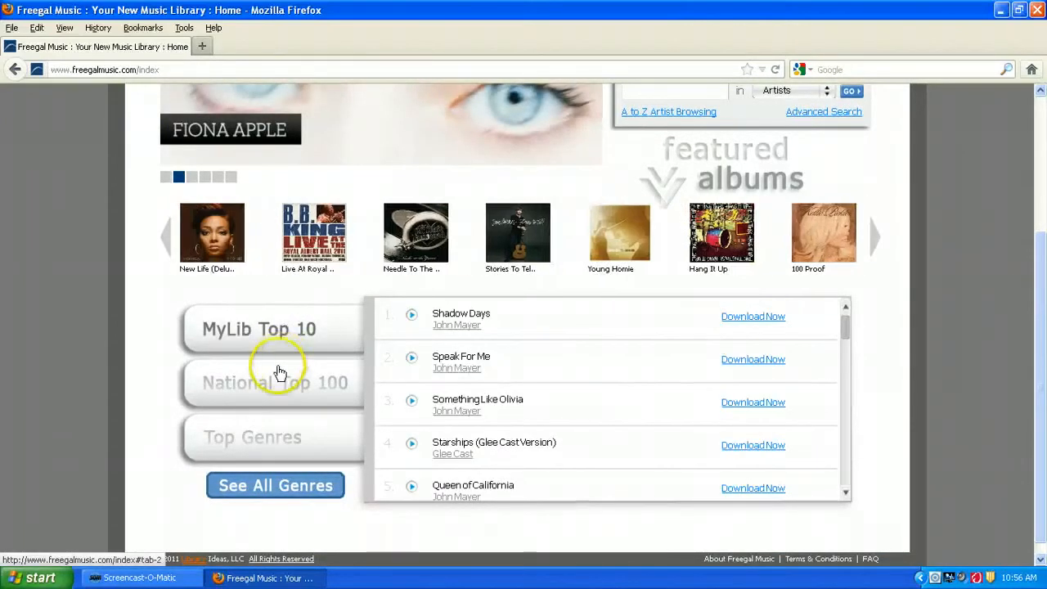
click(274, 382)
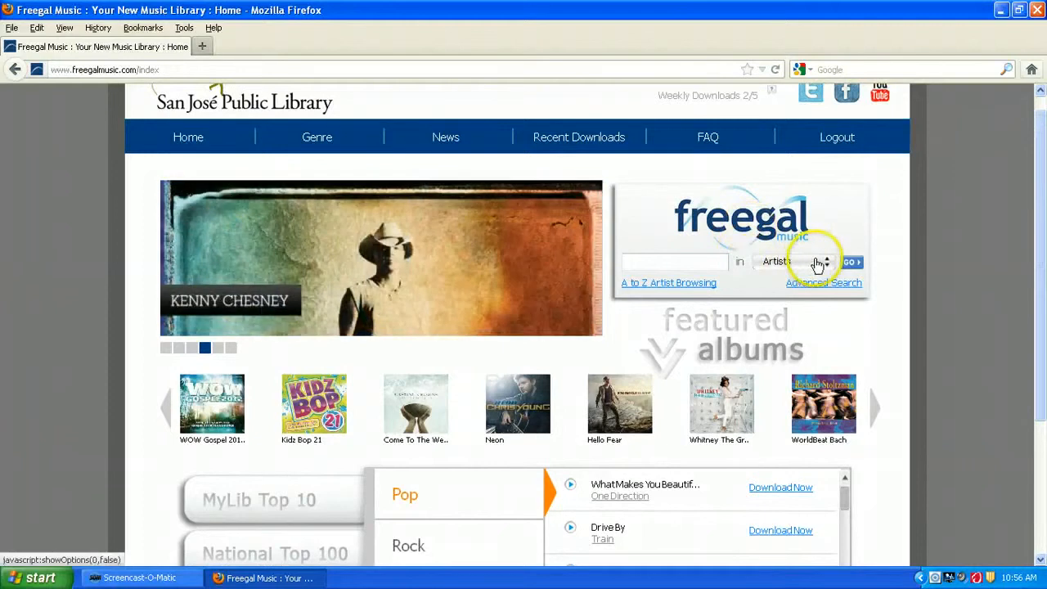
click(794, 261)
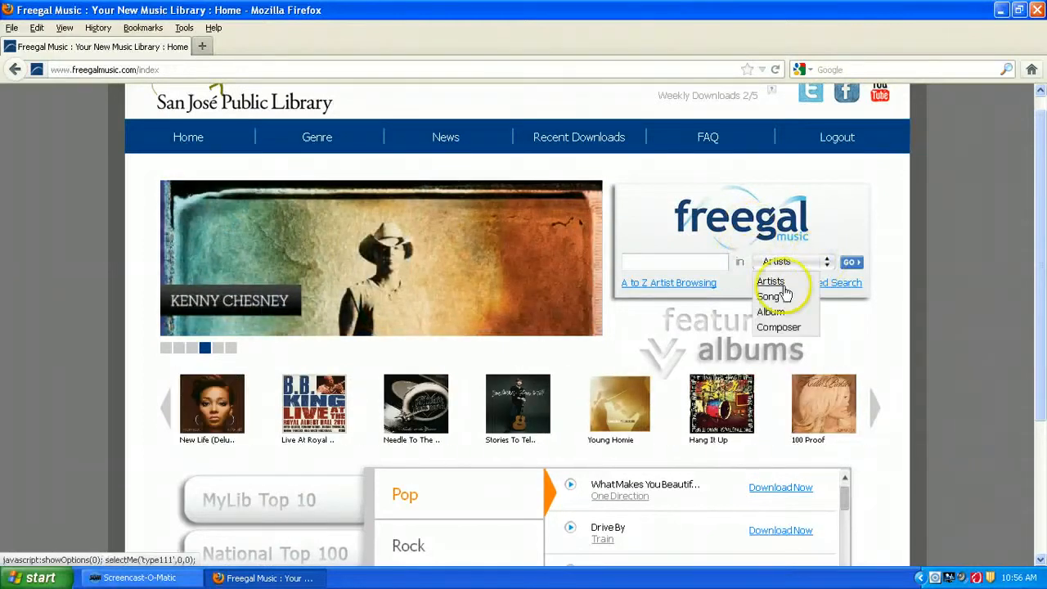
mouse_move(692, 250)
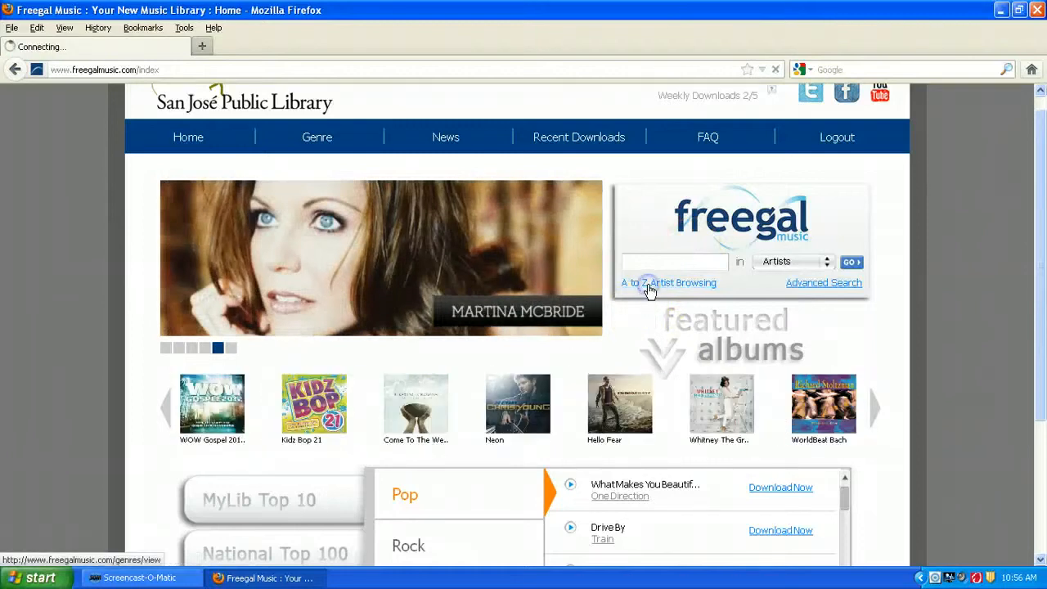
- Browse the All Genres list and show the Soundtrack genre's alphabetical artist listing
click(668, 283)
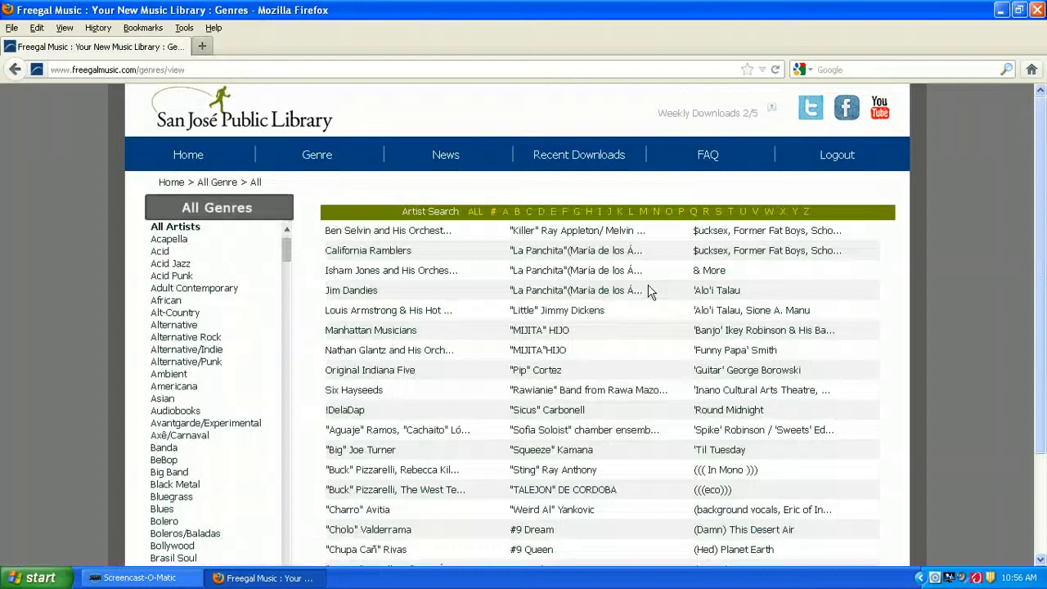
mouse_move(710, 239)
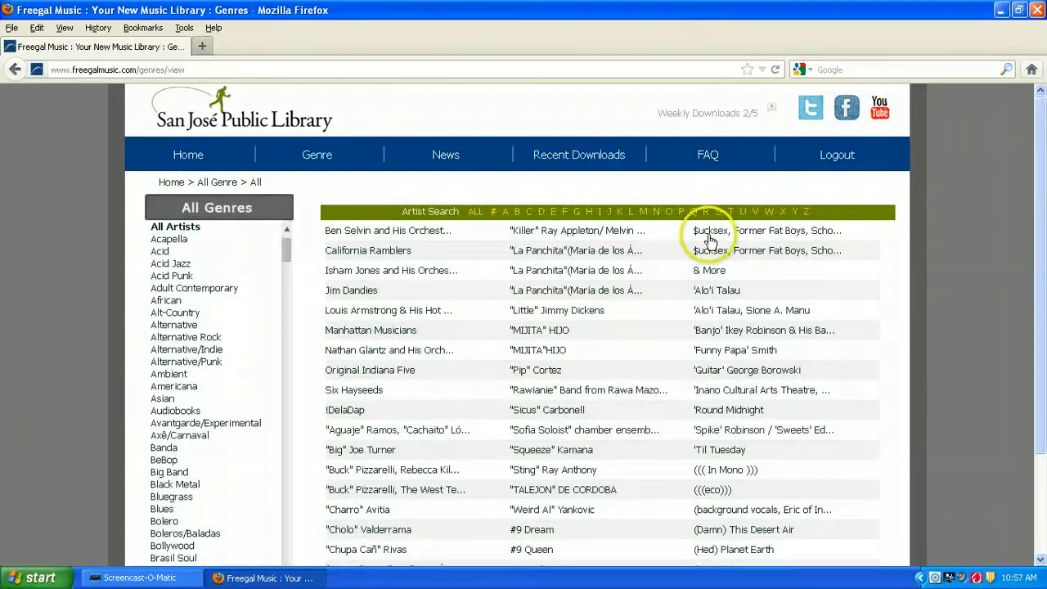
mouse_move(731, 211)
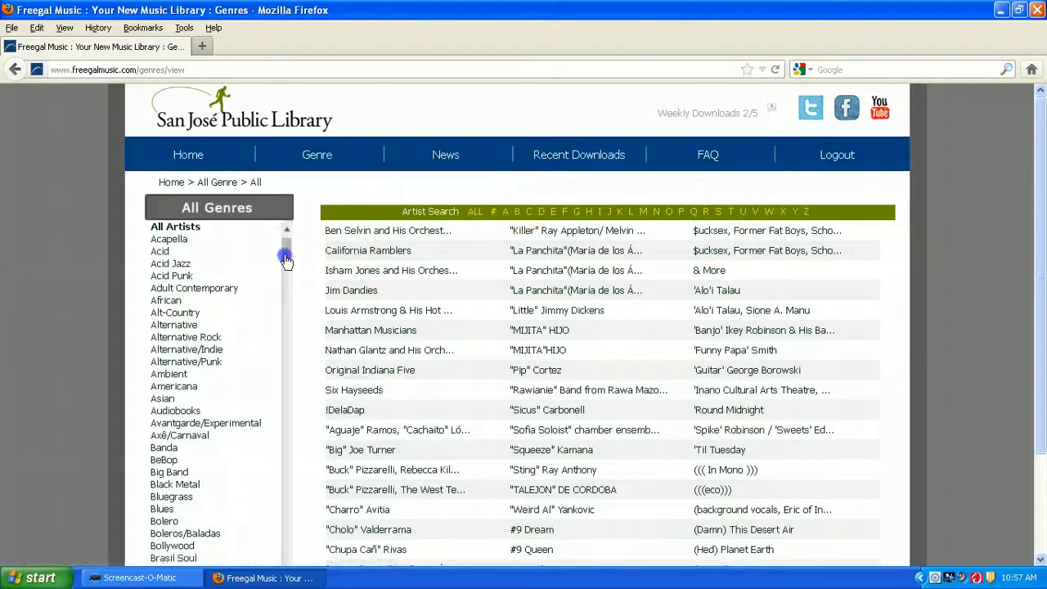
drag(286, 257, 268, 425)
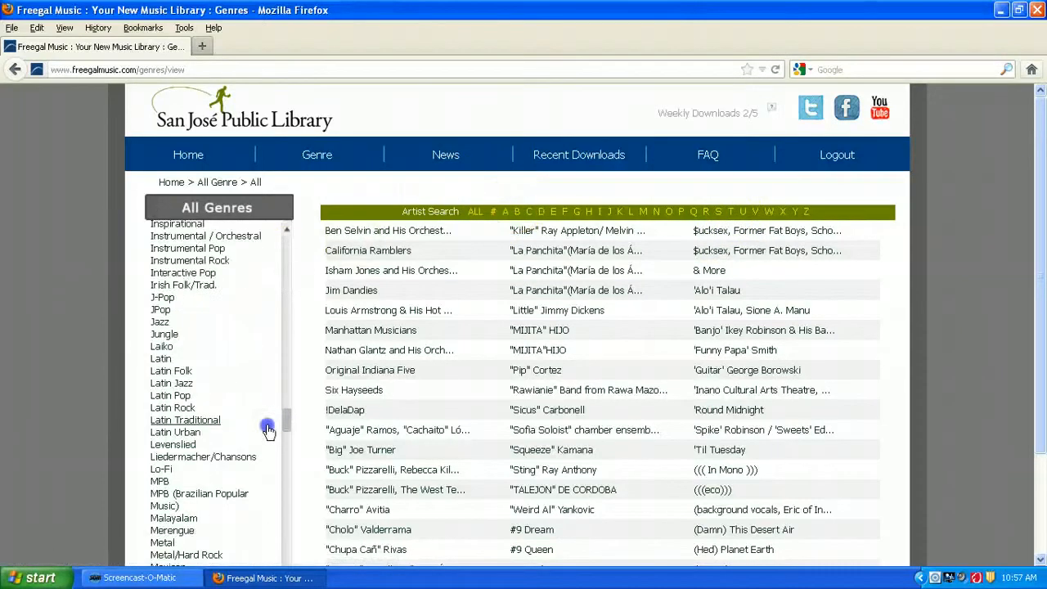
mouse_move(303, 380)
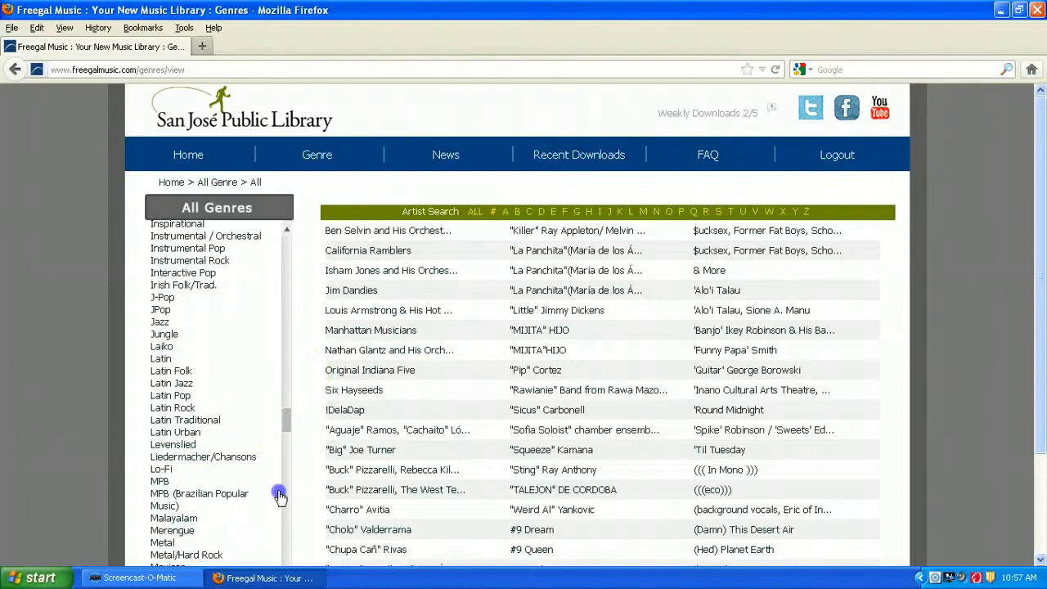
scroll(down, 3)
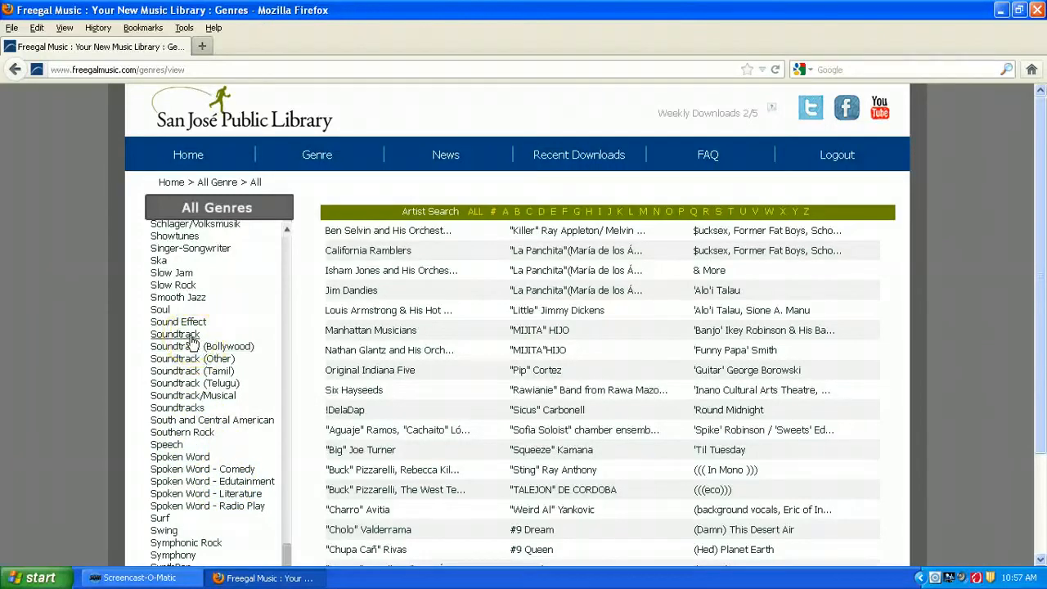
click(174, 334)
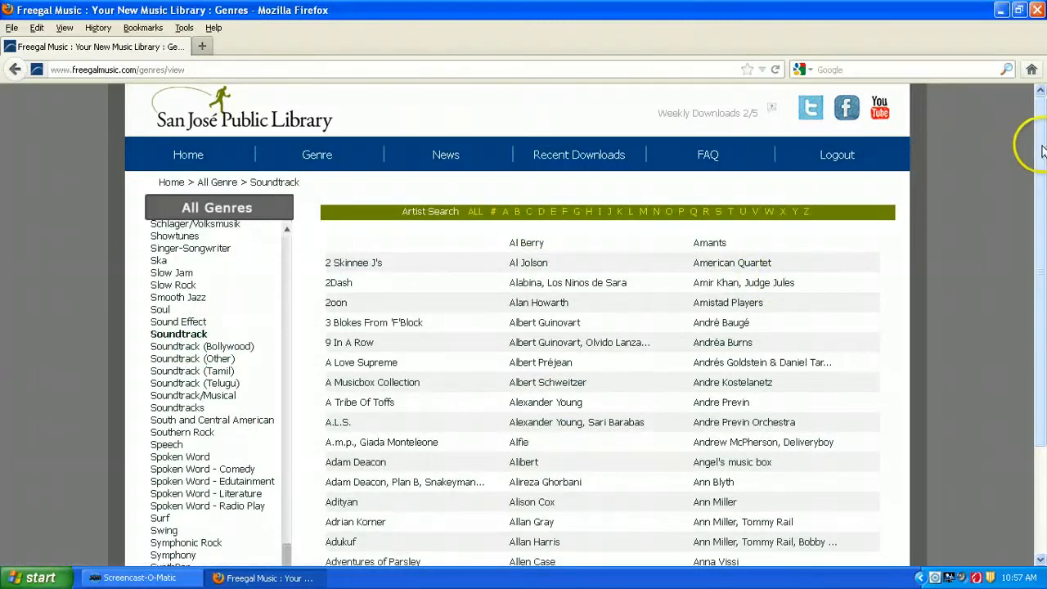
scroll(down, 3)
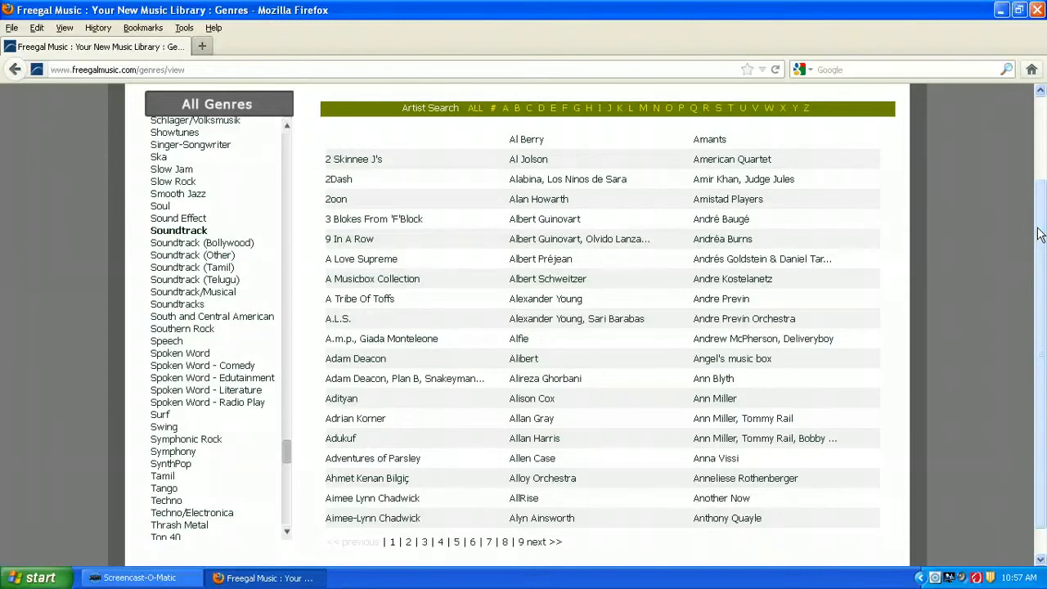
mouse_move(211, 292)
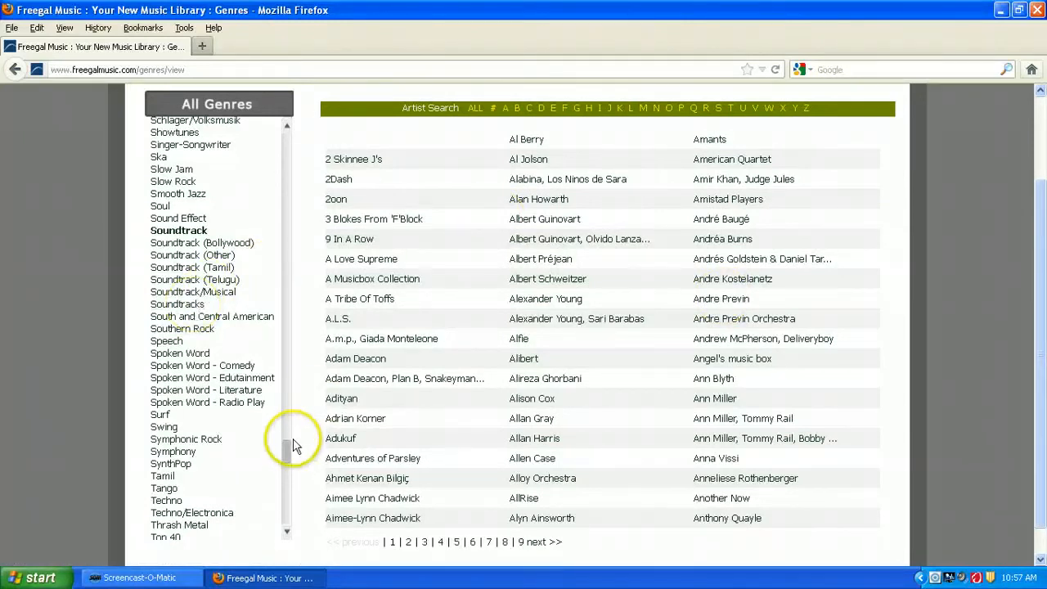
drag(287, 446, 287, 528)
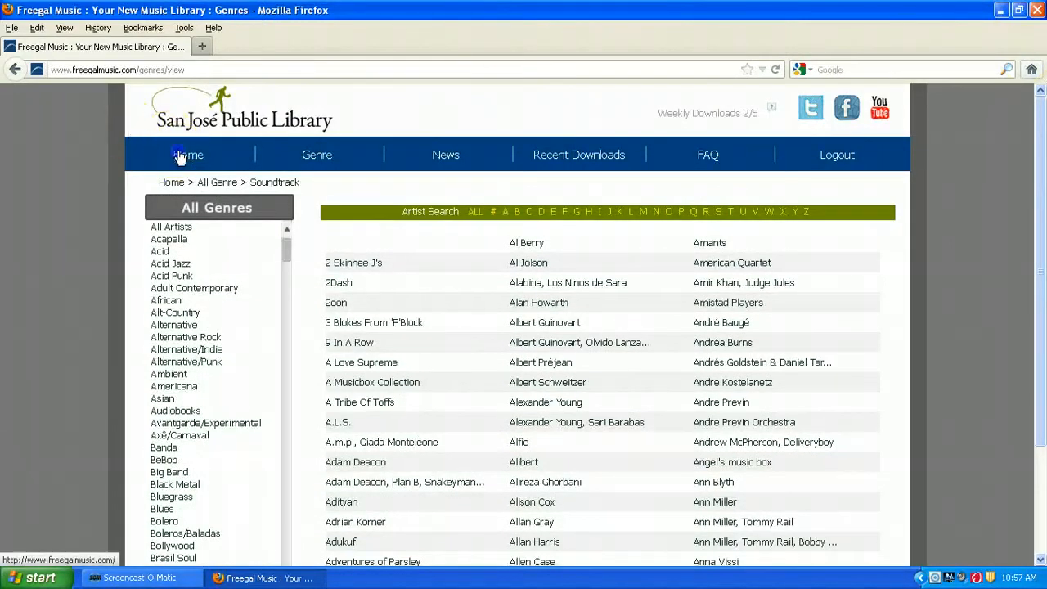
- Return home and search Artists for 'p!nk'
click(188, 154)
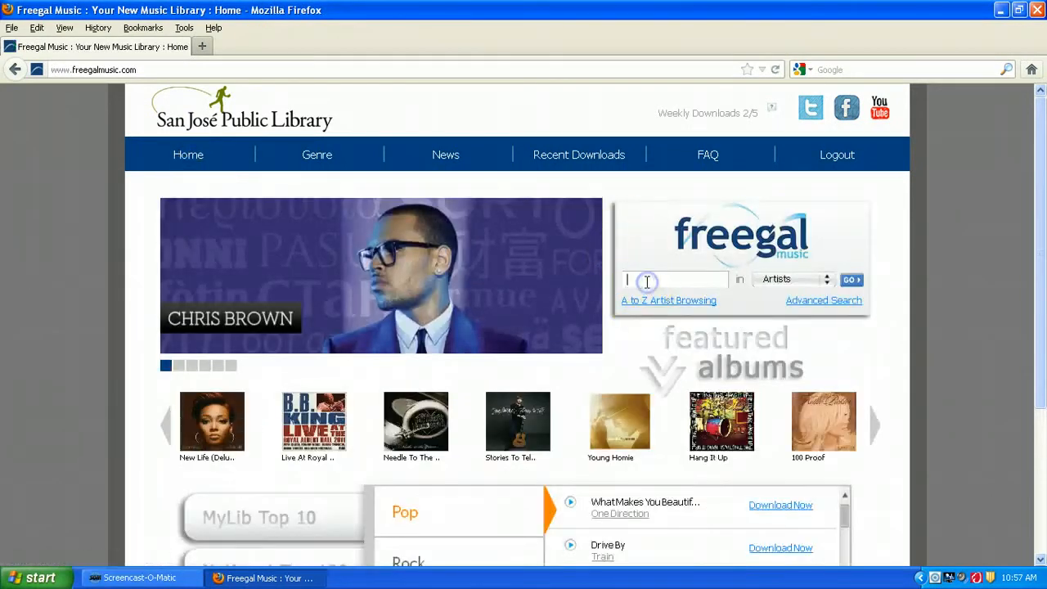
text(pl)
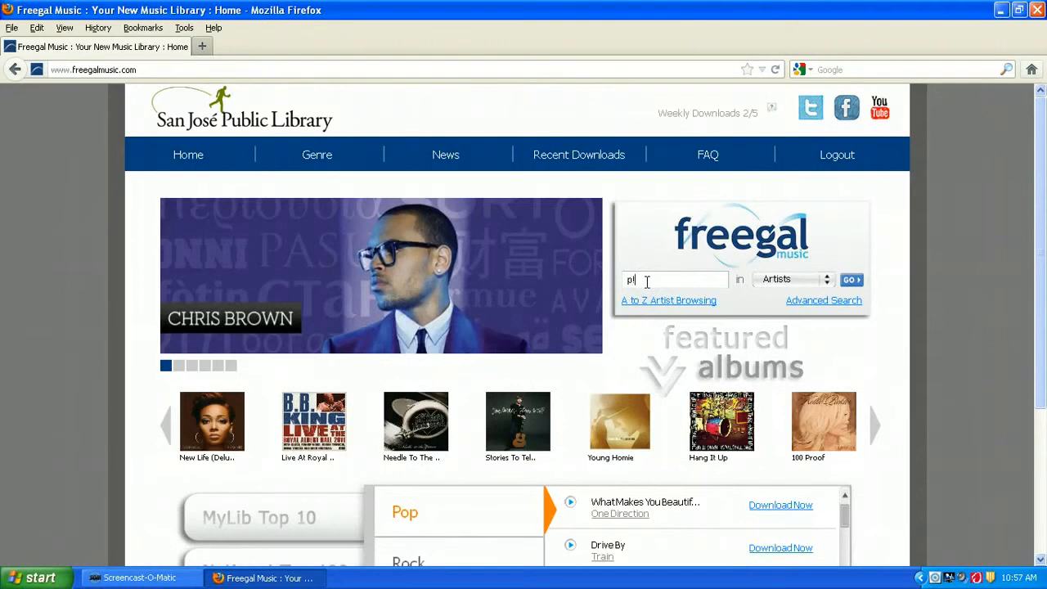
text(ink)
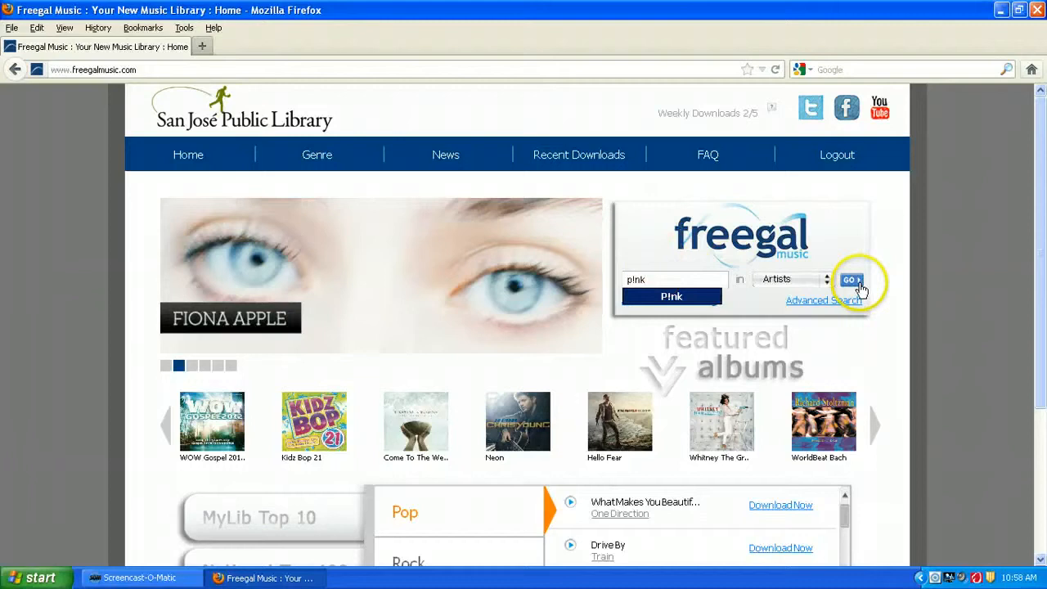
click(850, 280)
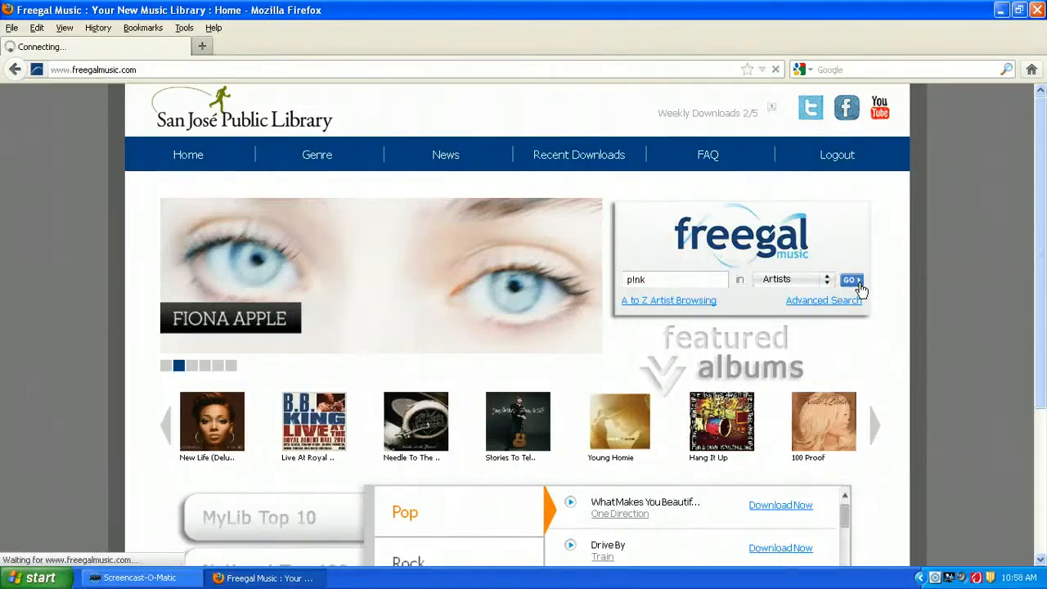
click(852, 279)
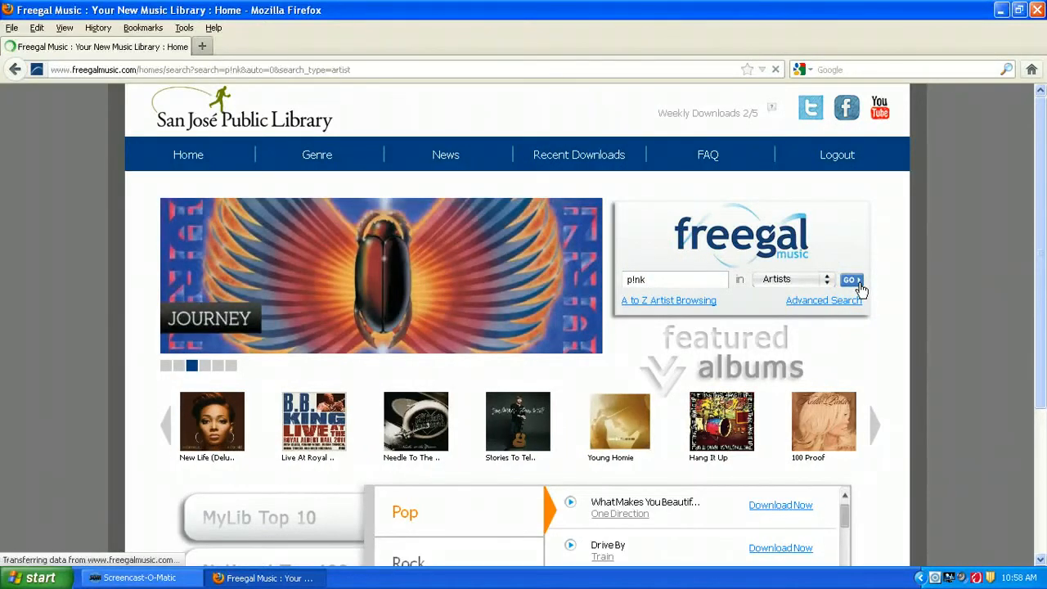
- Review the P!nk search results and go to her artist page with her albums
click(851, 280)
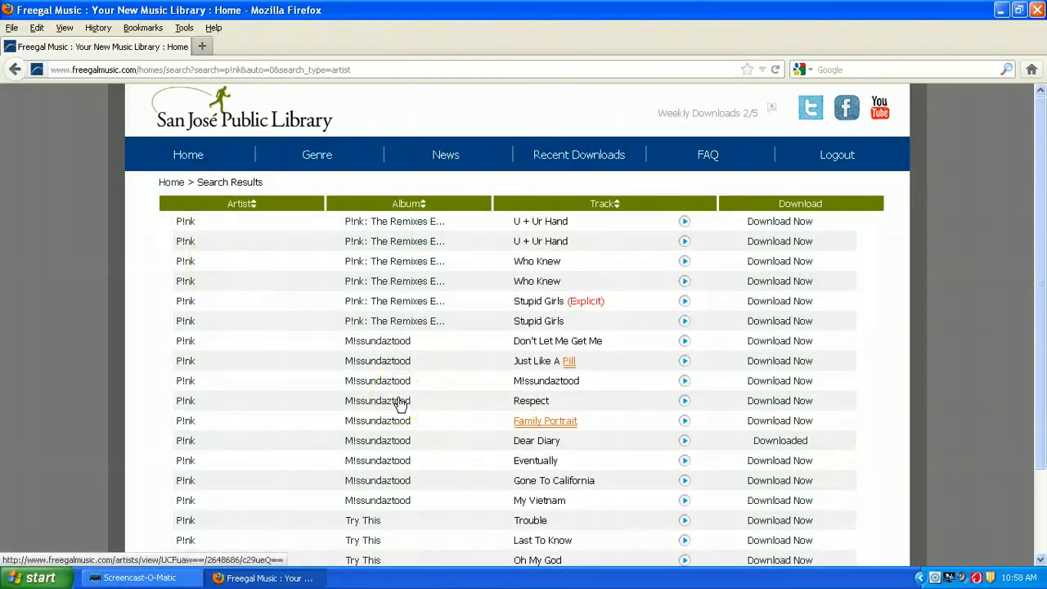
mouse_move(1031, 184)
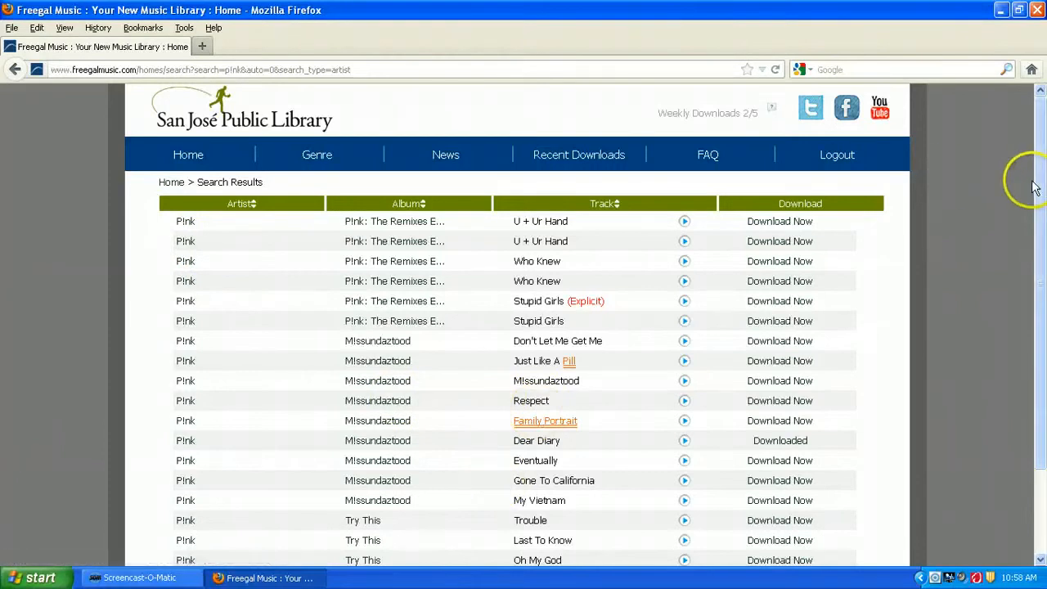
scroll(down, 3)
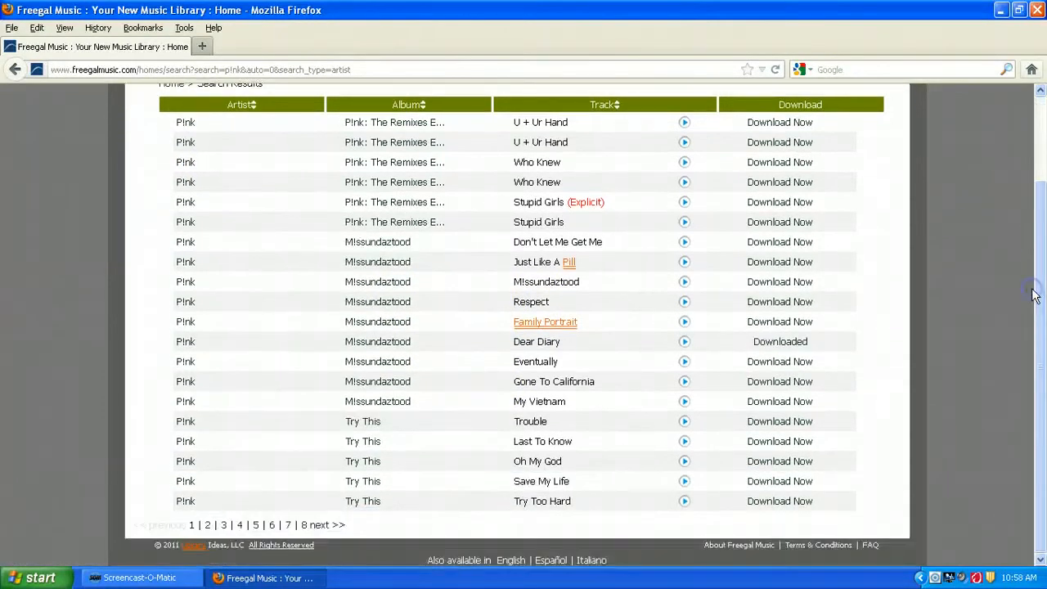
mouse_move(684, 202)
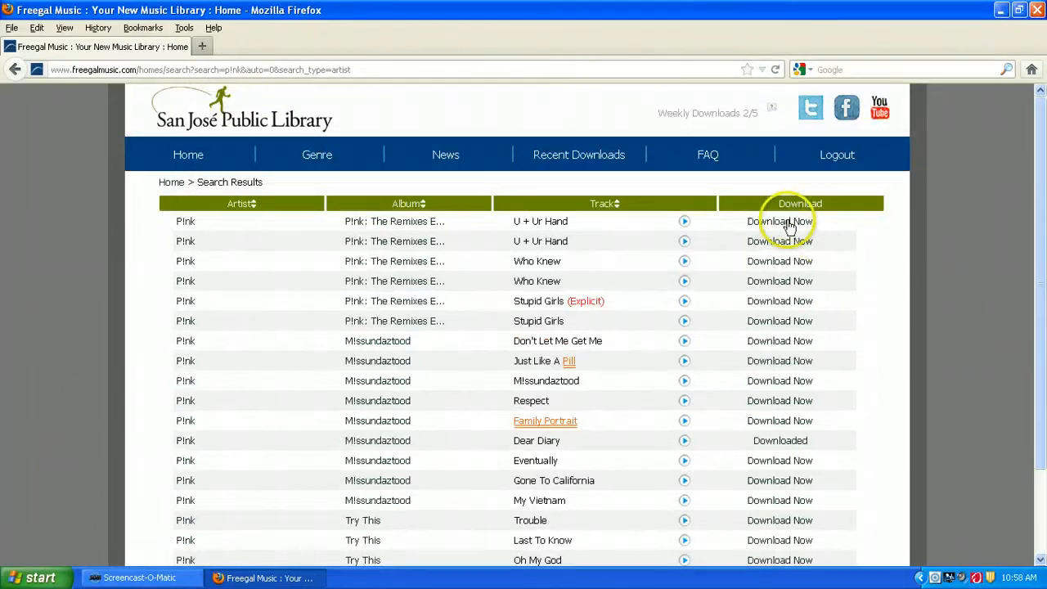
mouse_move(779, 221)
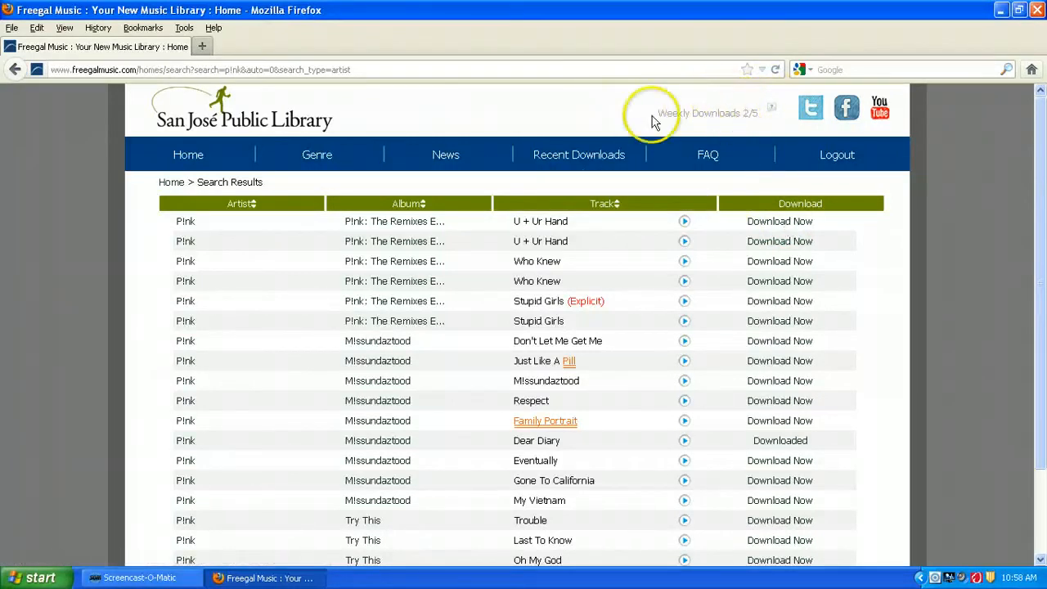
mouse_move(727, 116)
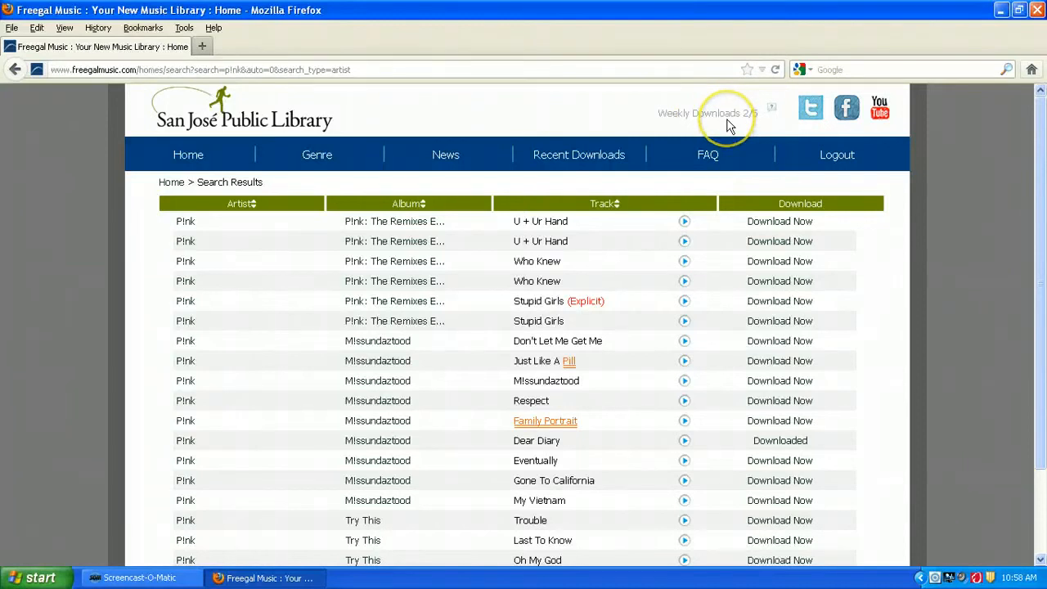
mouse_move(728, 122)
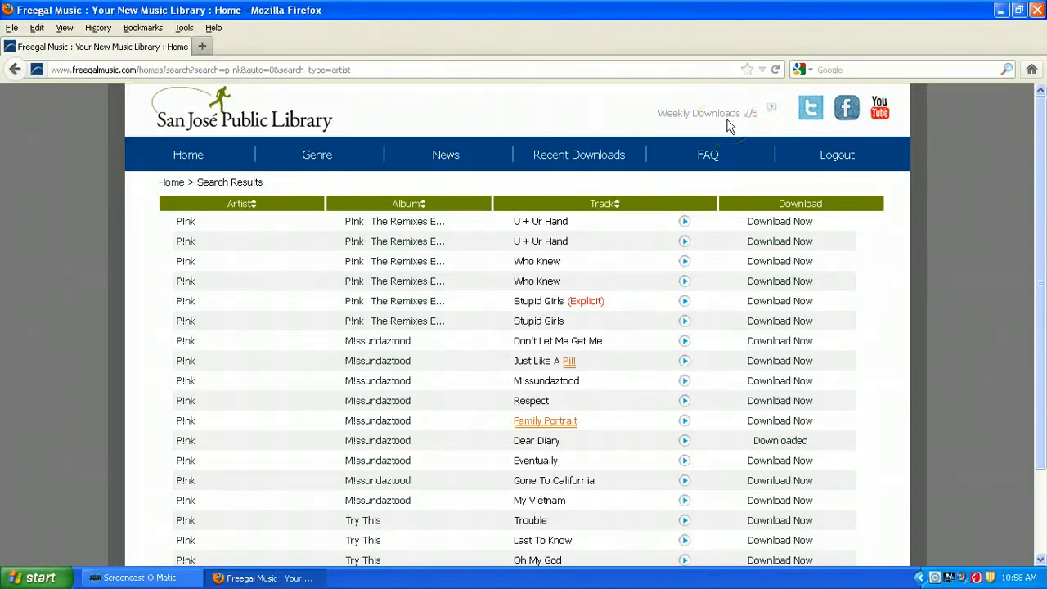
mouse_move(184, 221)
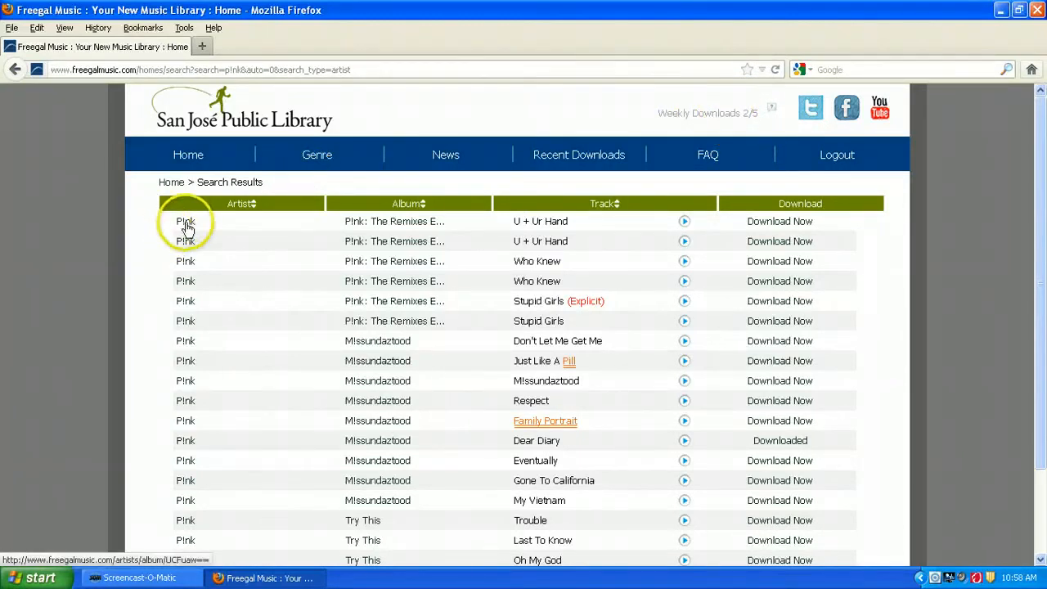
click(186, 221)
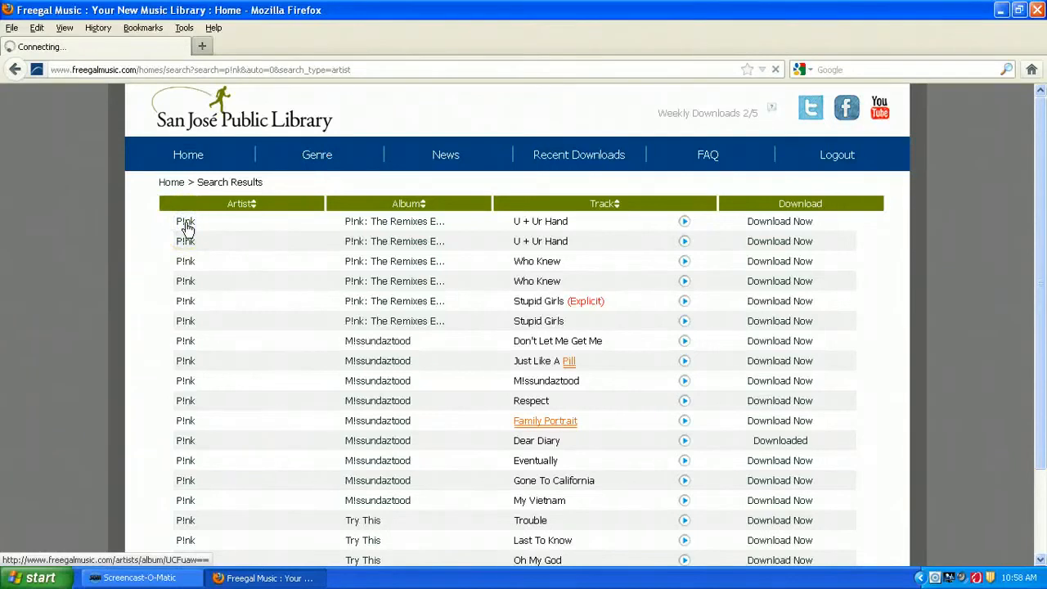
- Open Greatest Hits...So Far!!! and view its full track list with download options
click(185, 220)
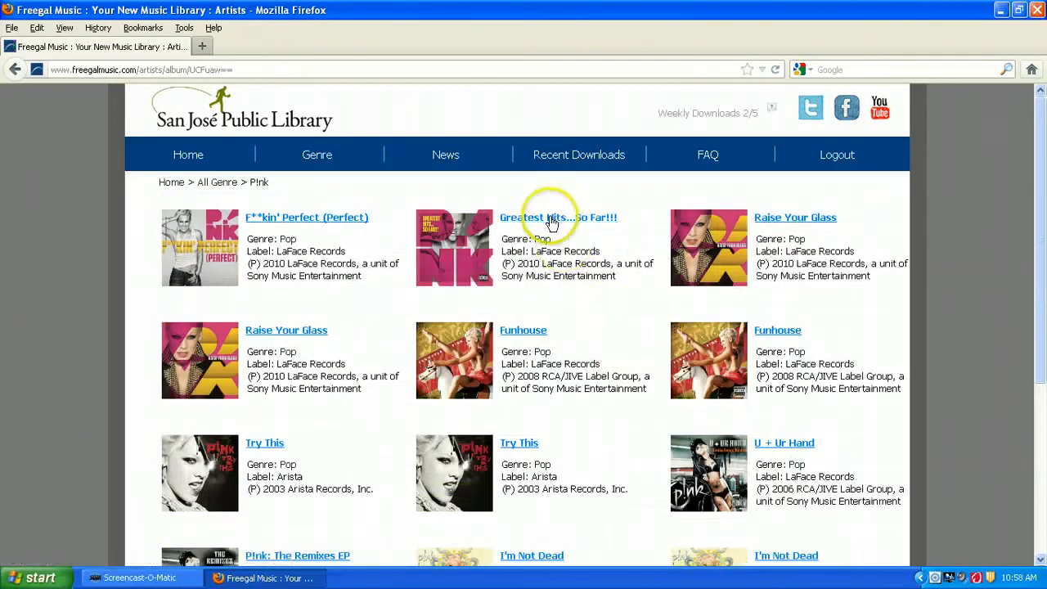
click(559, 217)
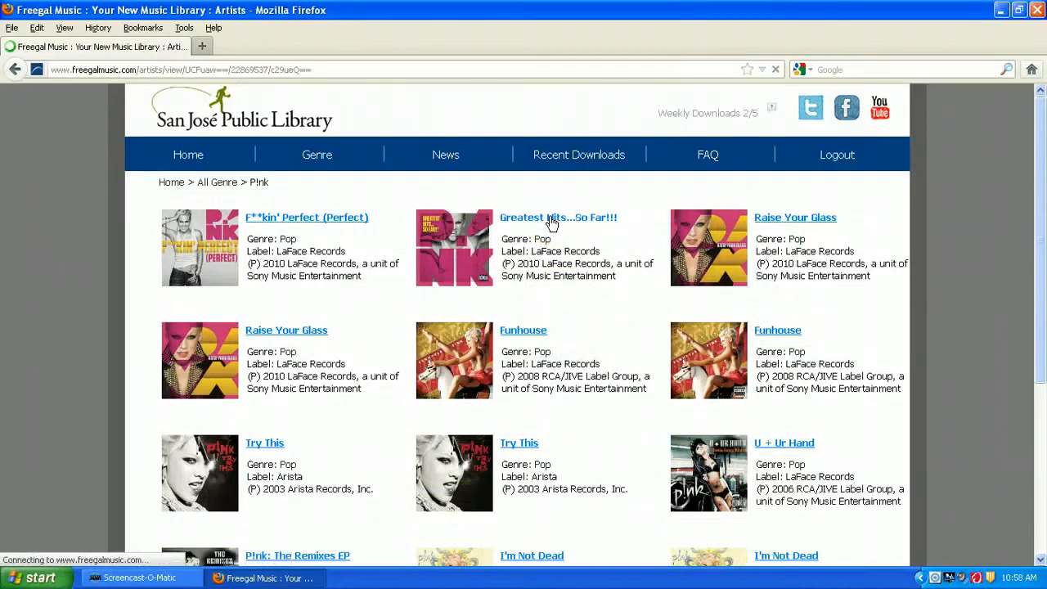
click(559, 217)
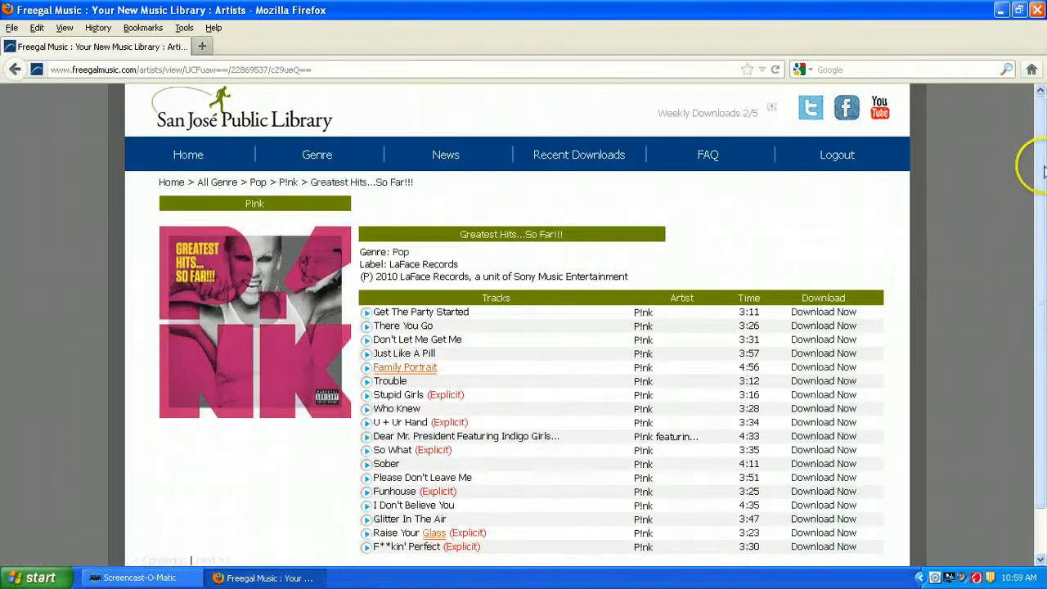
scroll(down, 3)
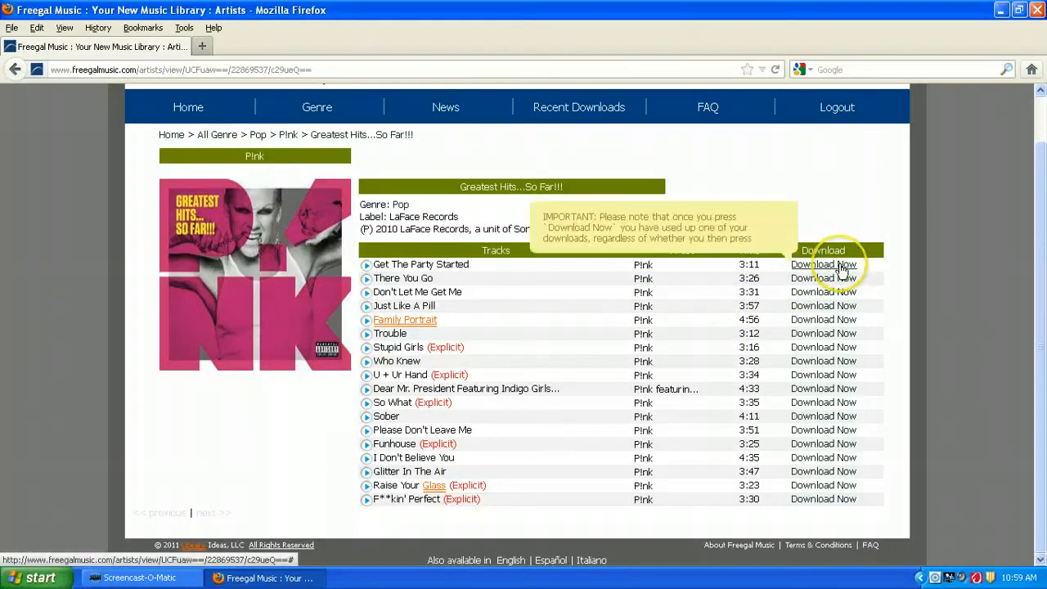
- Download 'Get The Party Started' as an MP3 via Save File and close the Downloads window
click(824, 264)
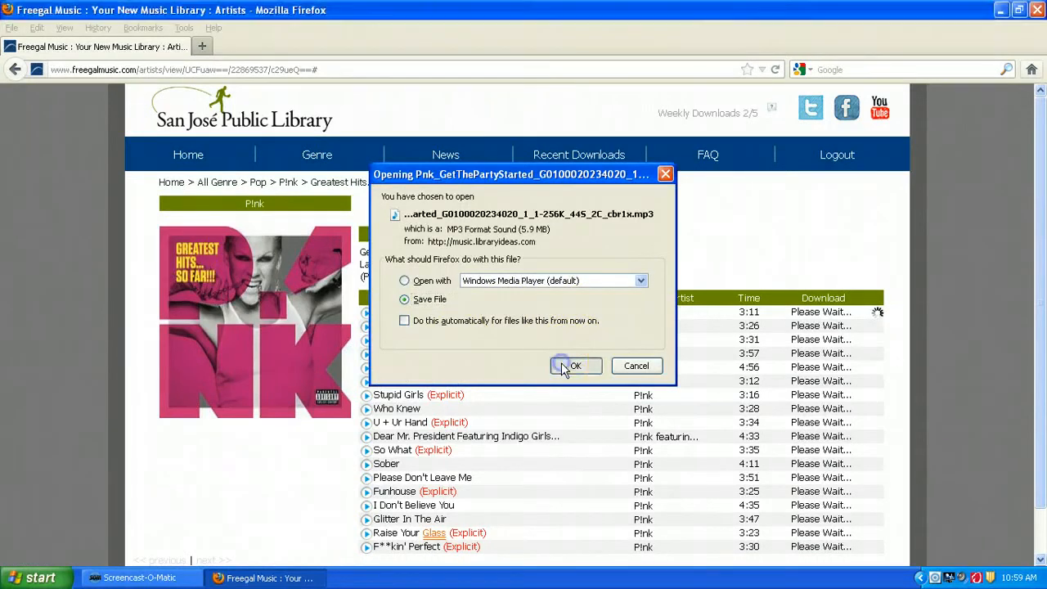
click(575, 366)
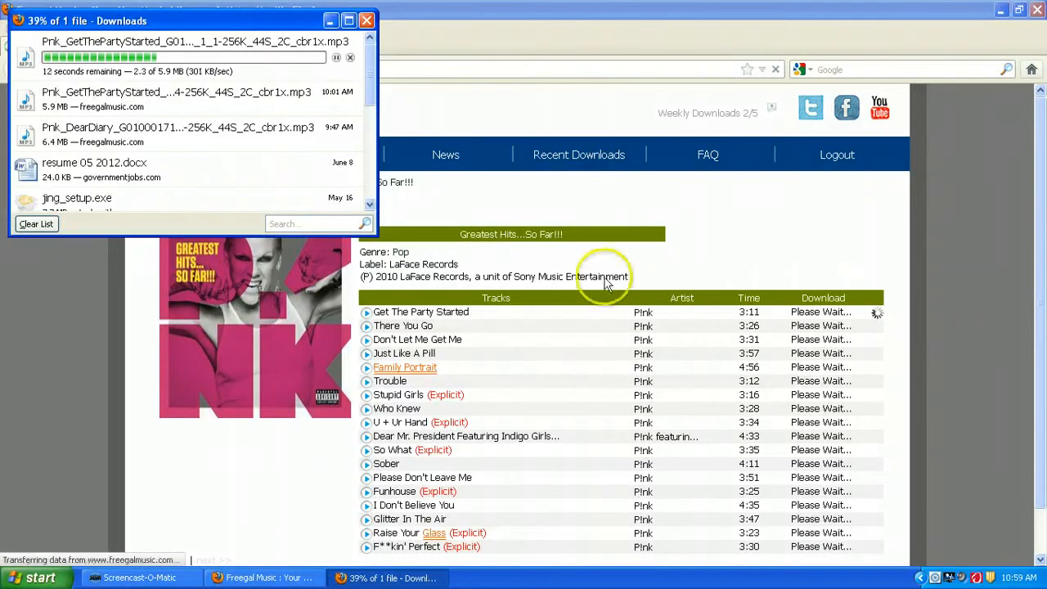
mouse_move(726, 118)
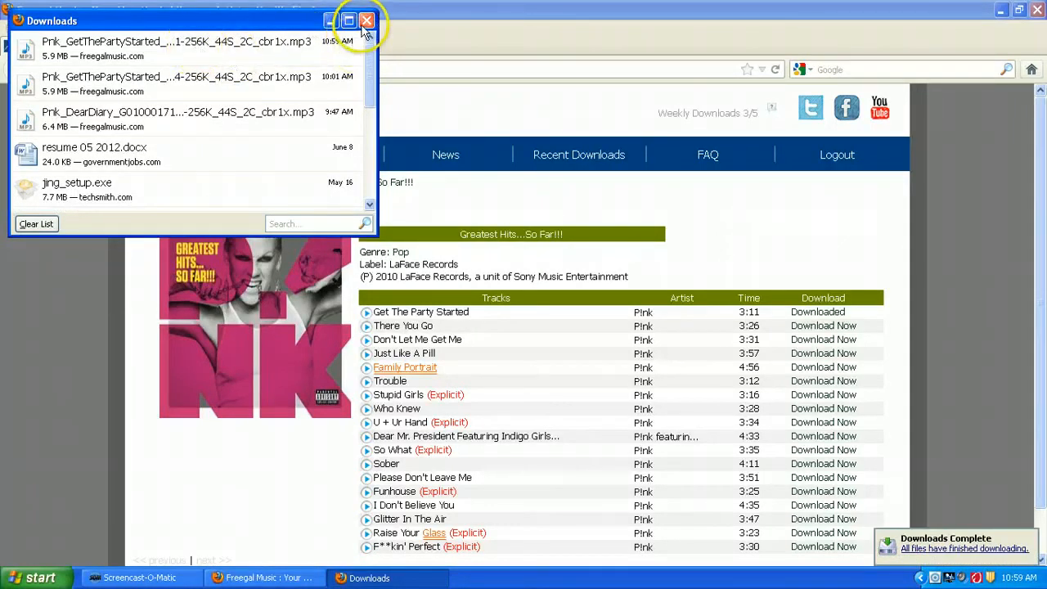
click(366, 20)
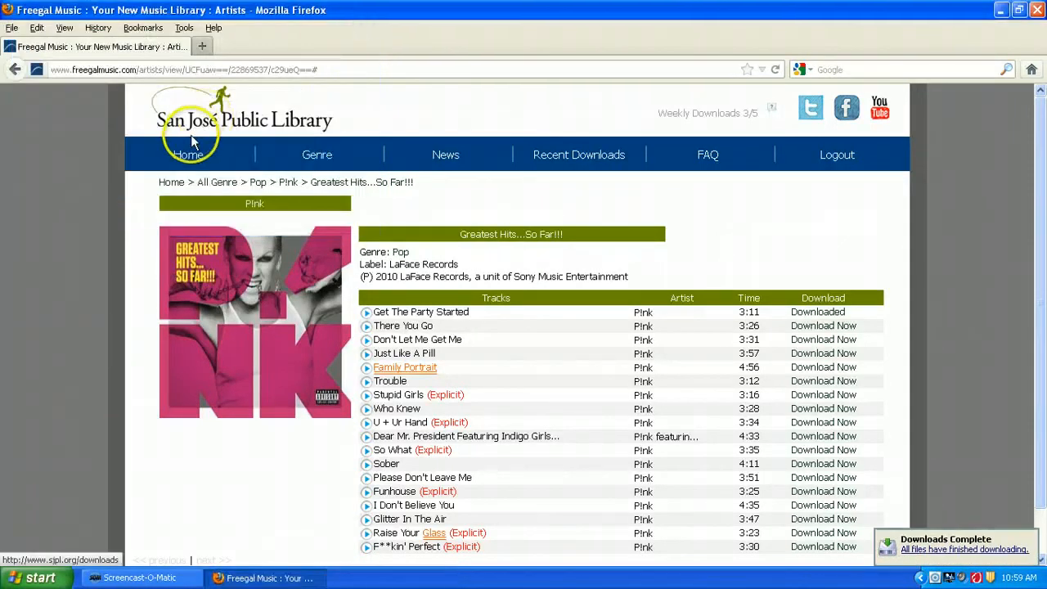